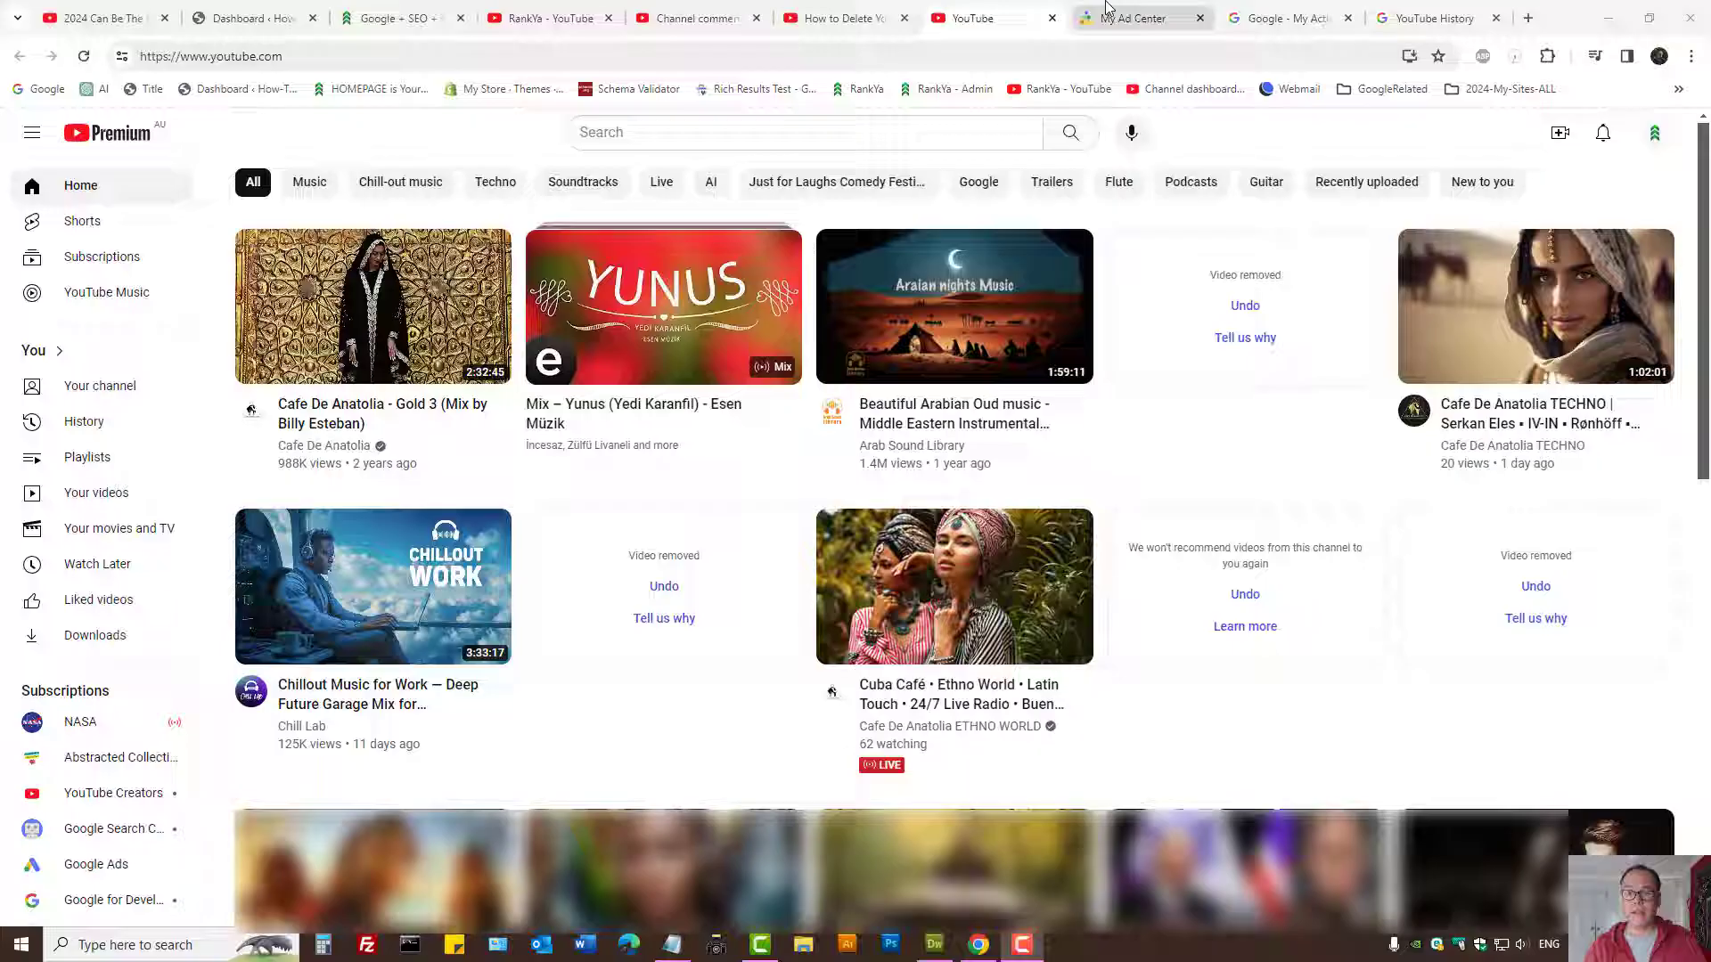
# Preview the Turn off personalized ads warning in My Ad Center, keeping ads on.
pyautogui.click(1137, 18)
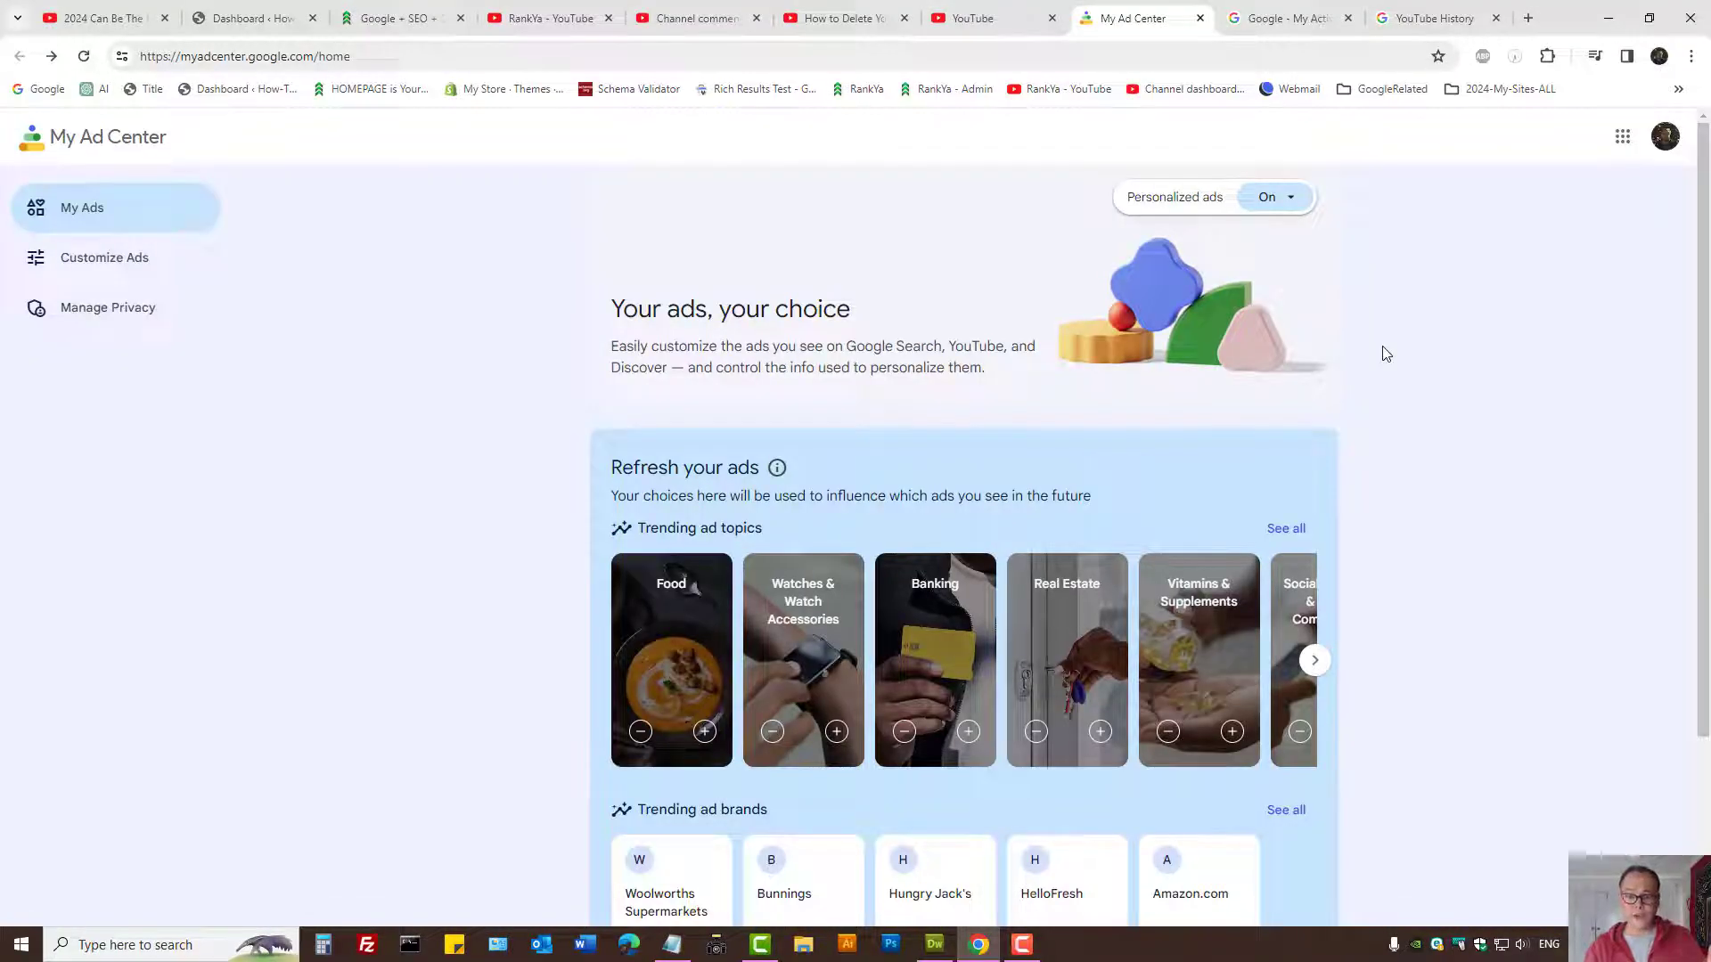
pyautogui.click(246, 55)
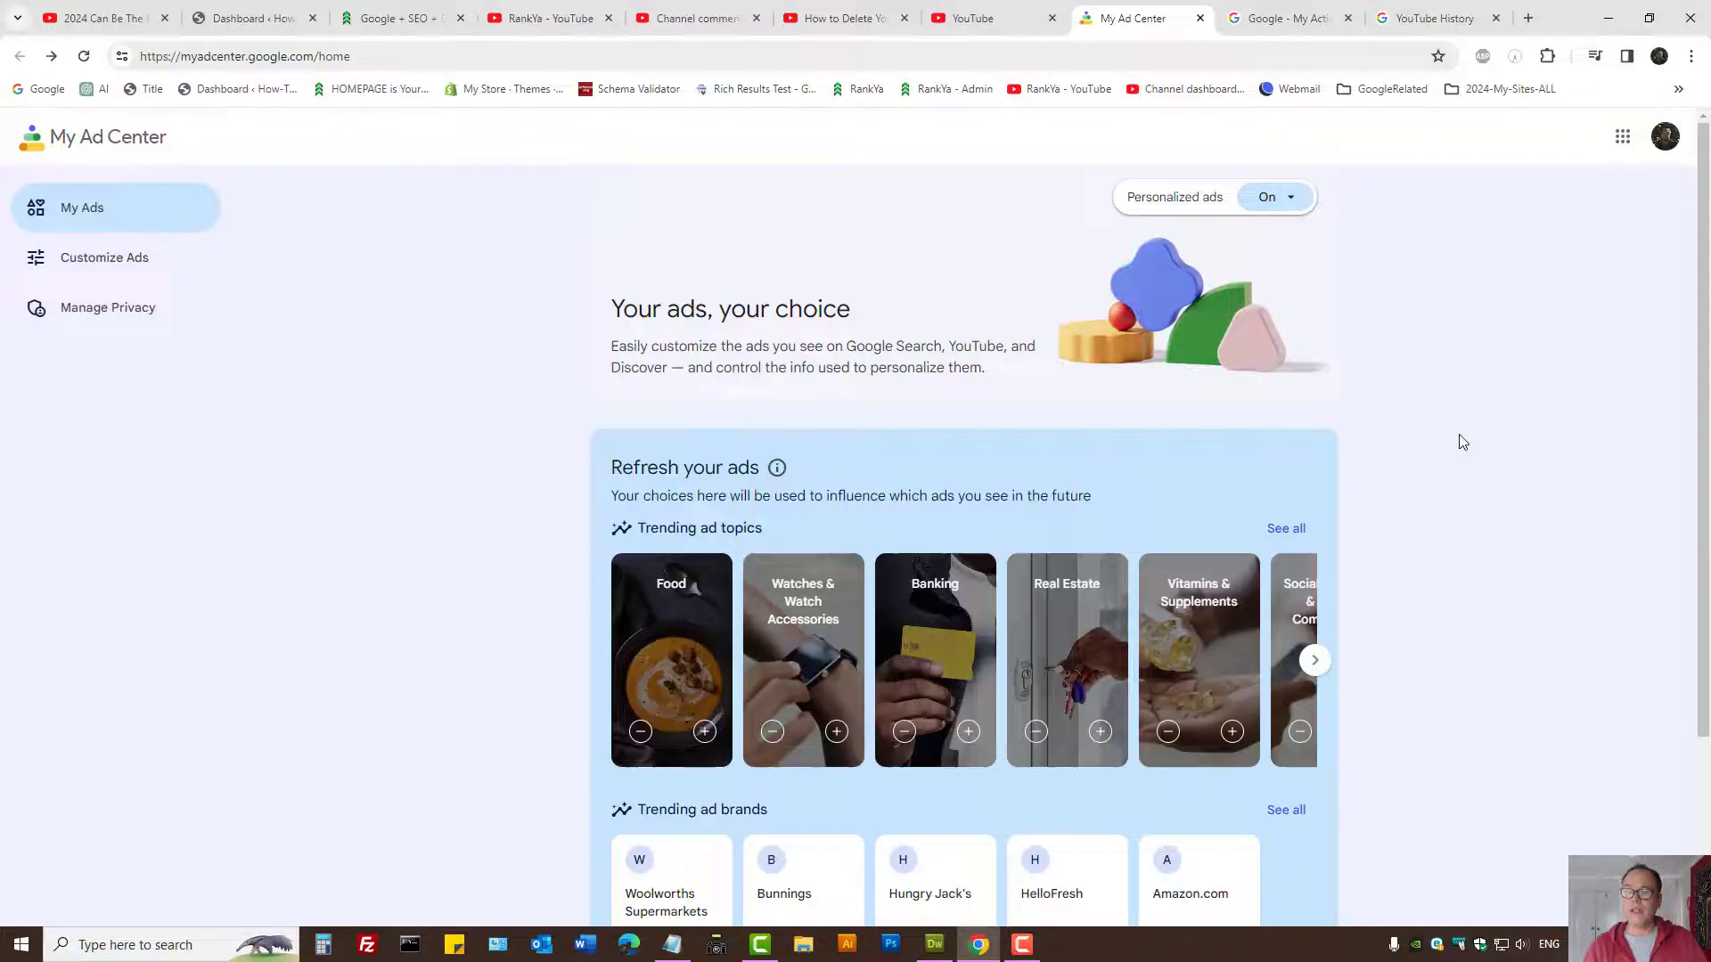
pyautogui.click(1273, 196)
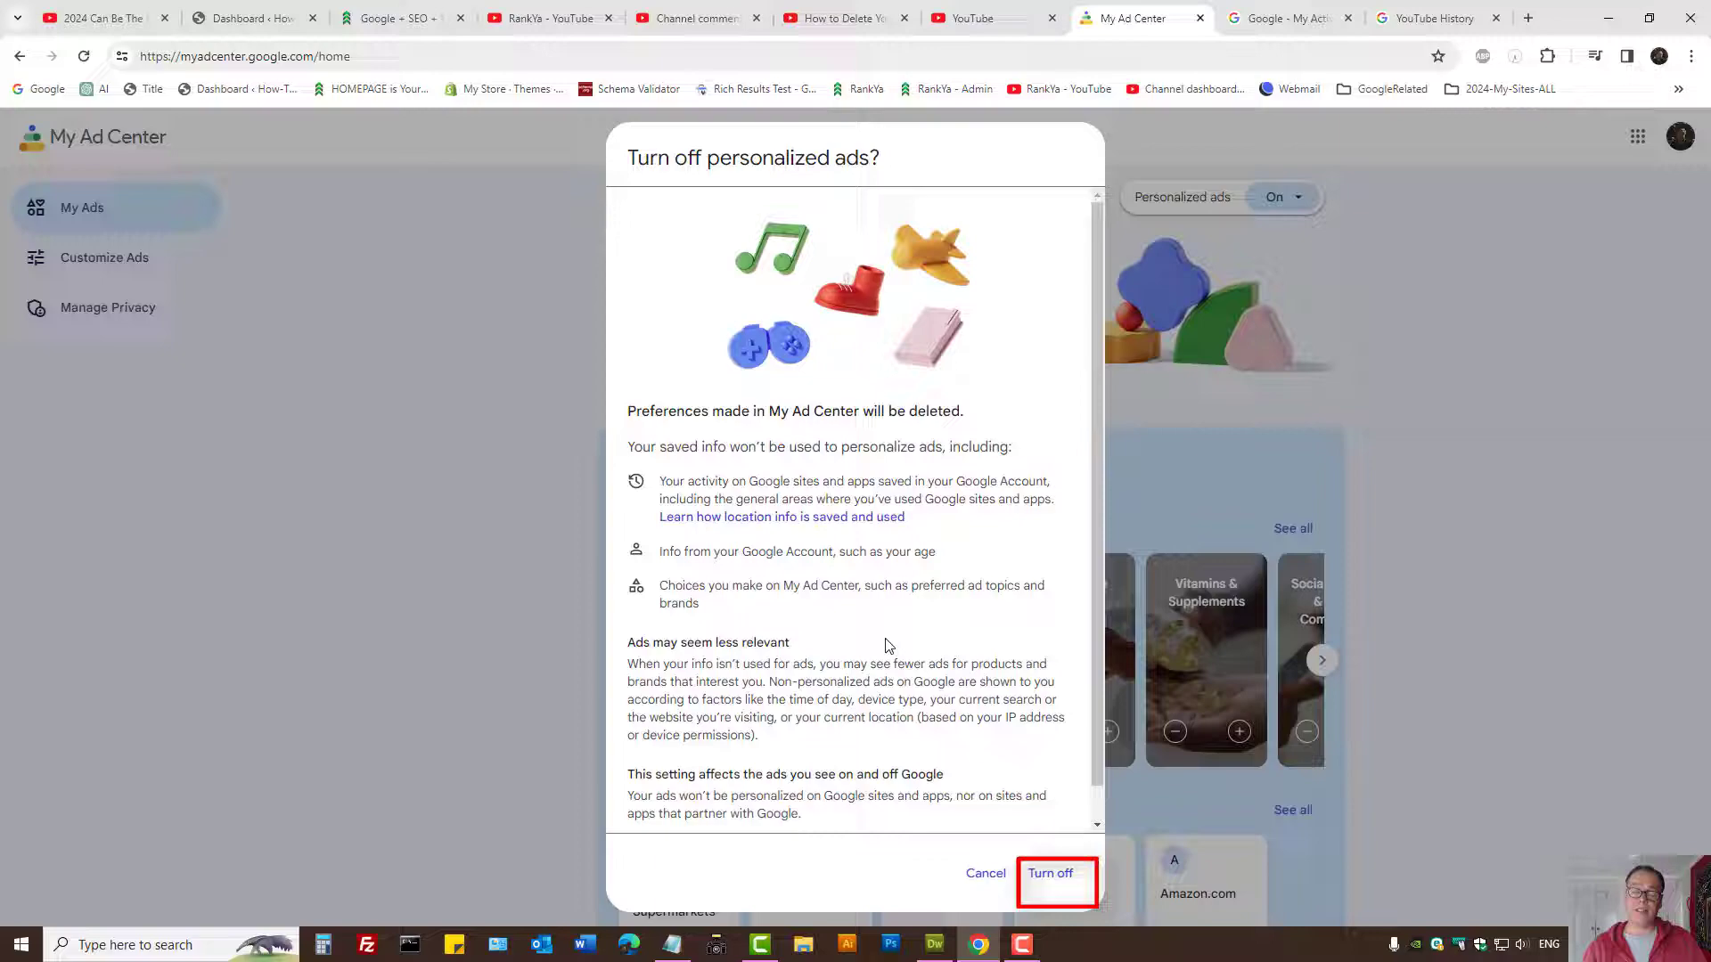
pyautogui.scroll(-3)
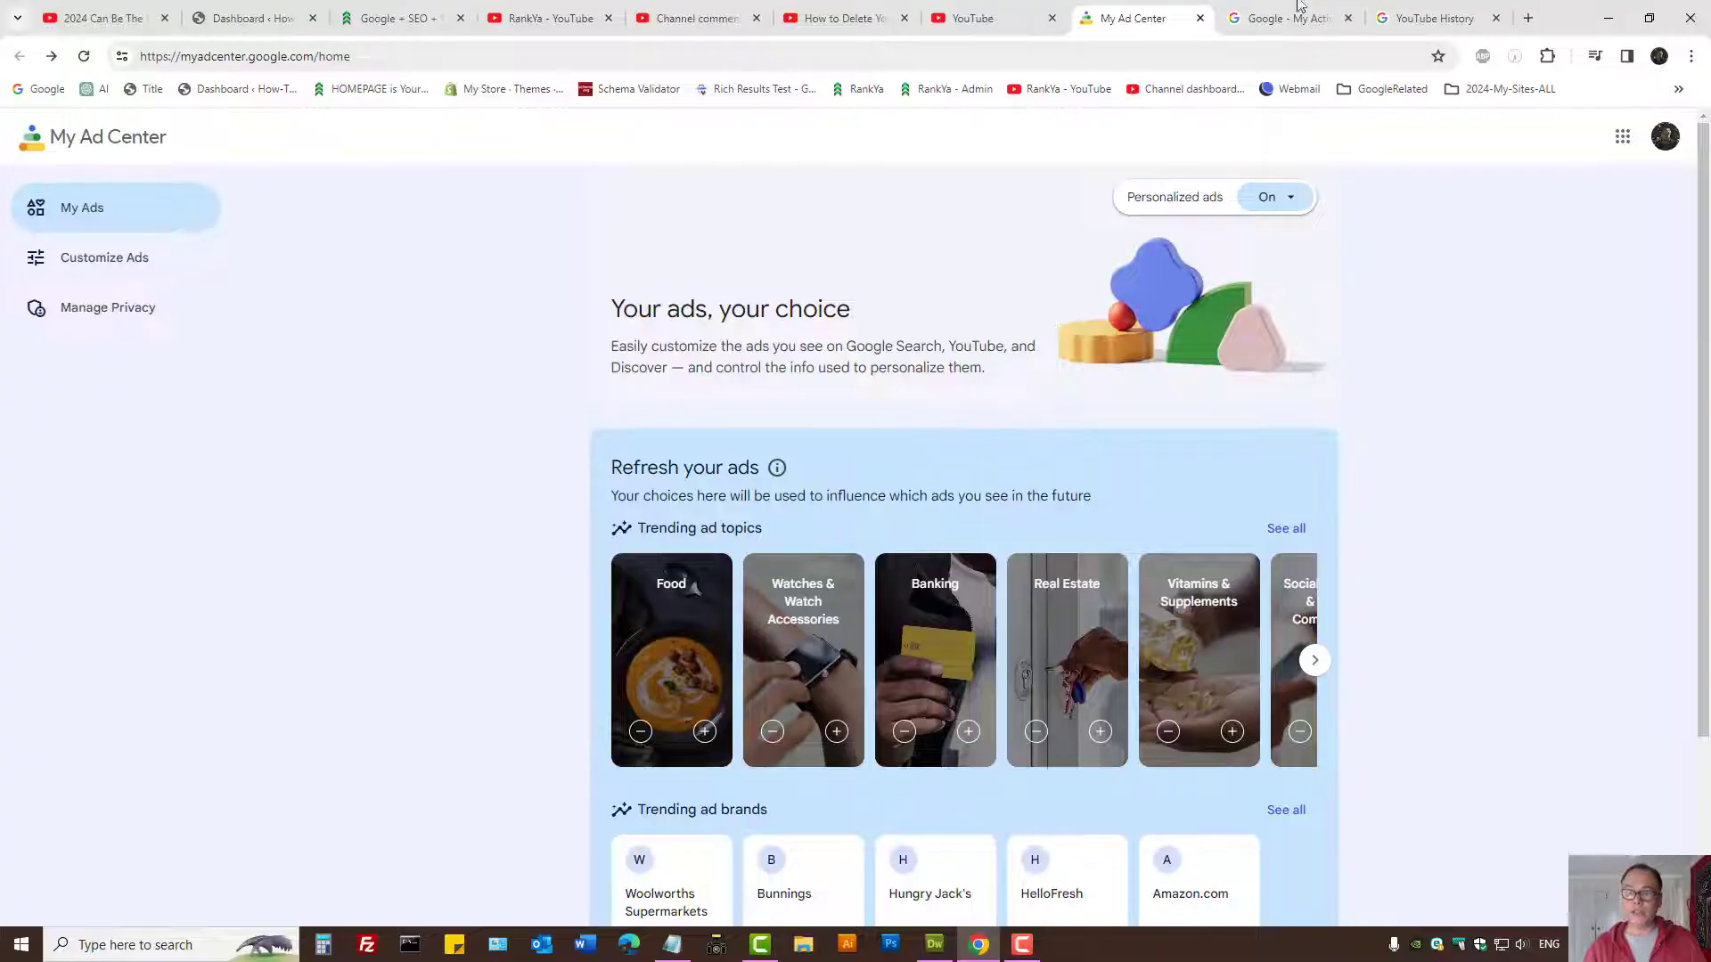
# Show the YouTube History activity controls with history saving on.
pyautogui.click(1287, 19)
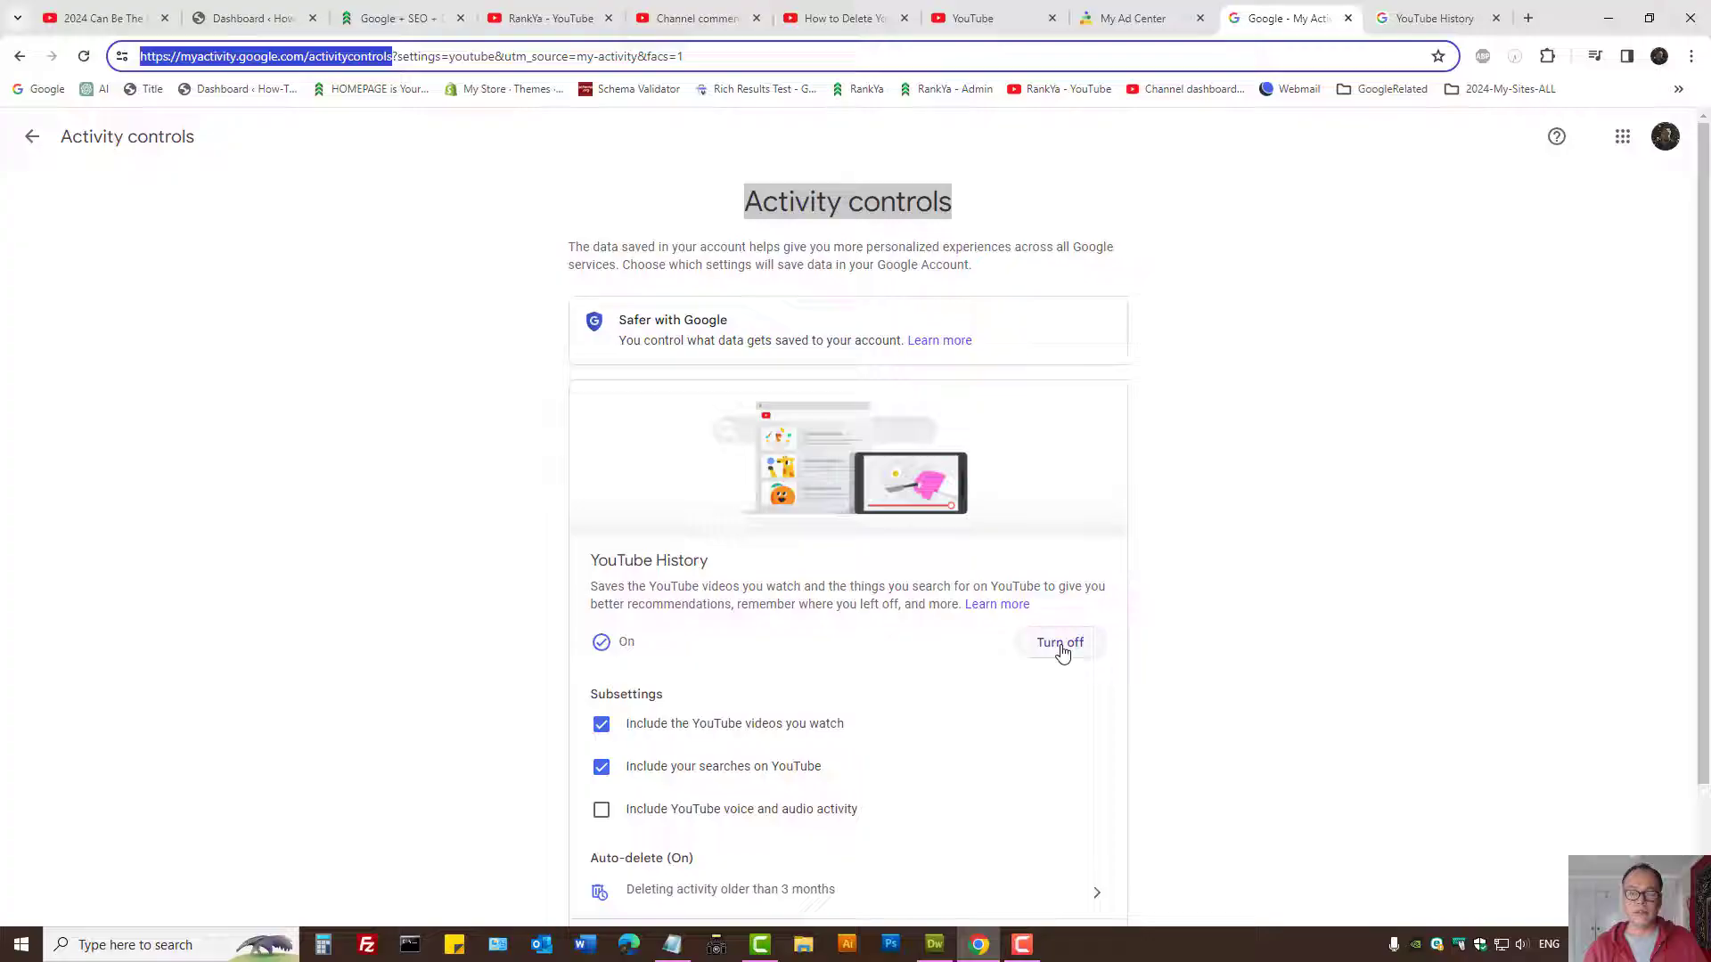
pyautogui.moveTo(1350, 412)
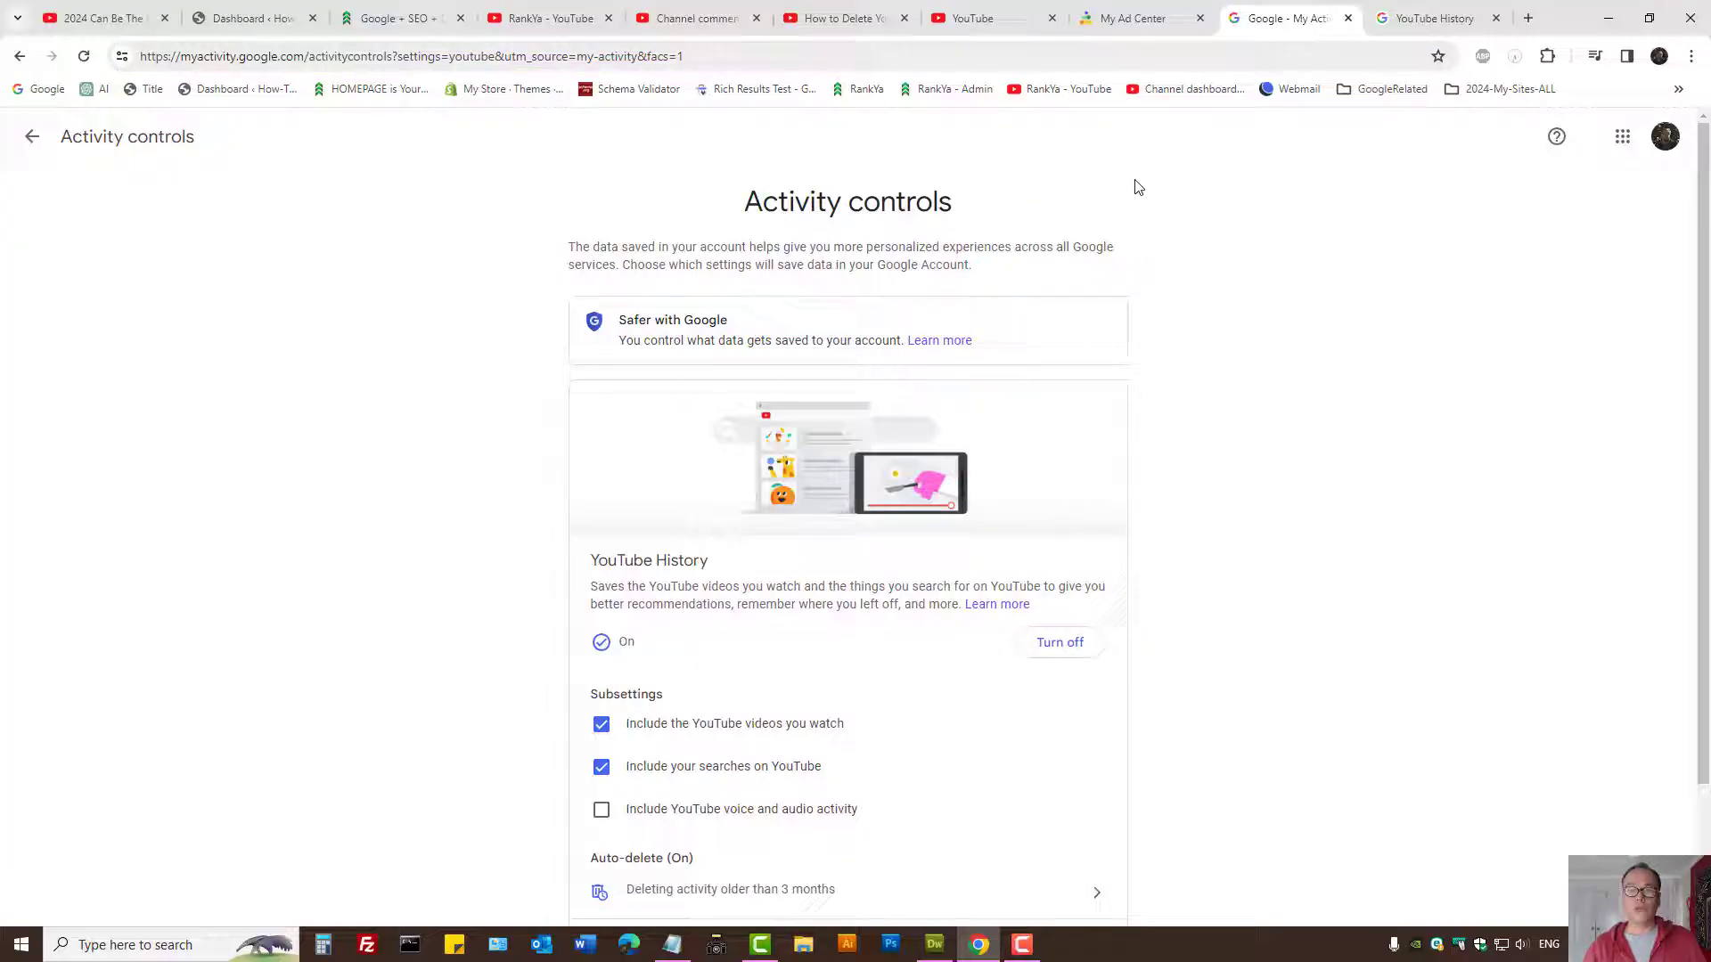
# Mark the Arabian Oud music video on the YouTube home feed as not interested.
pyautogui.click(991, 18)
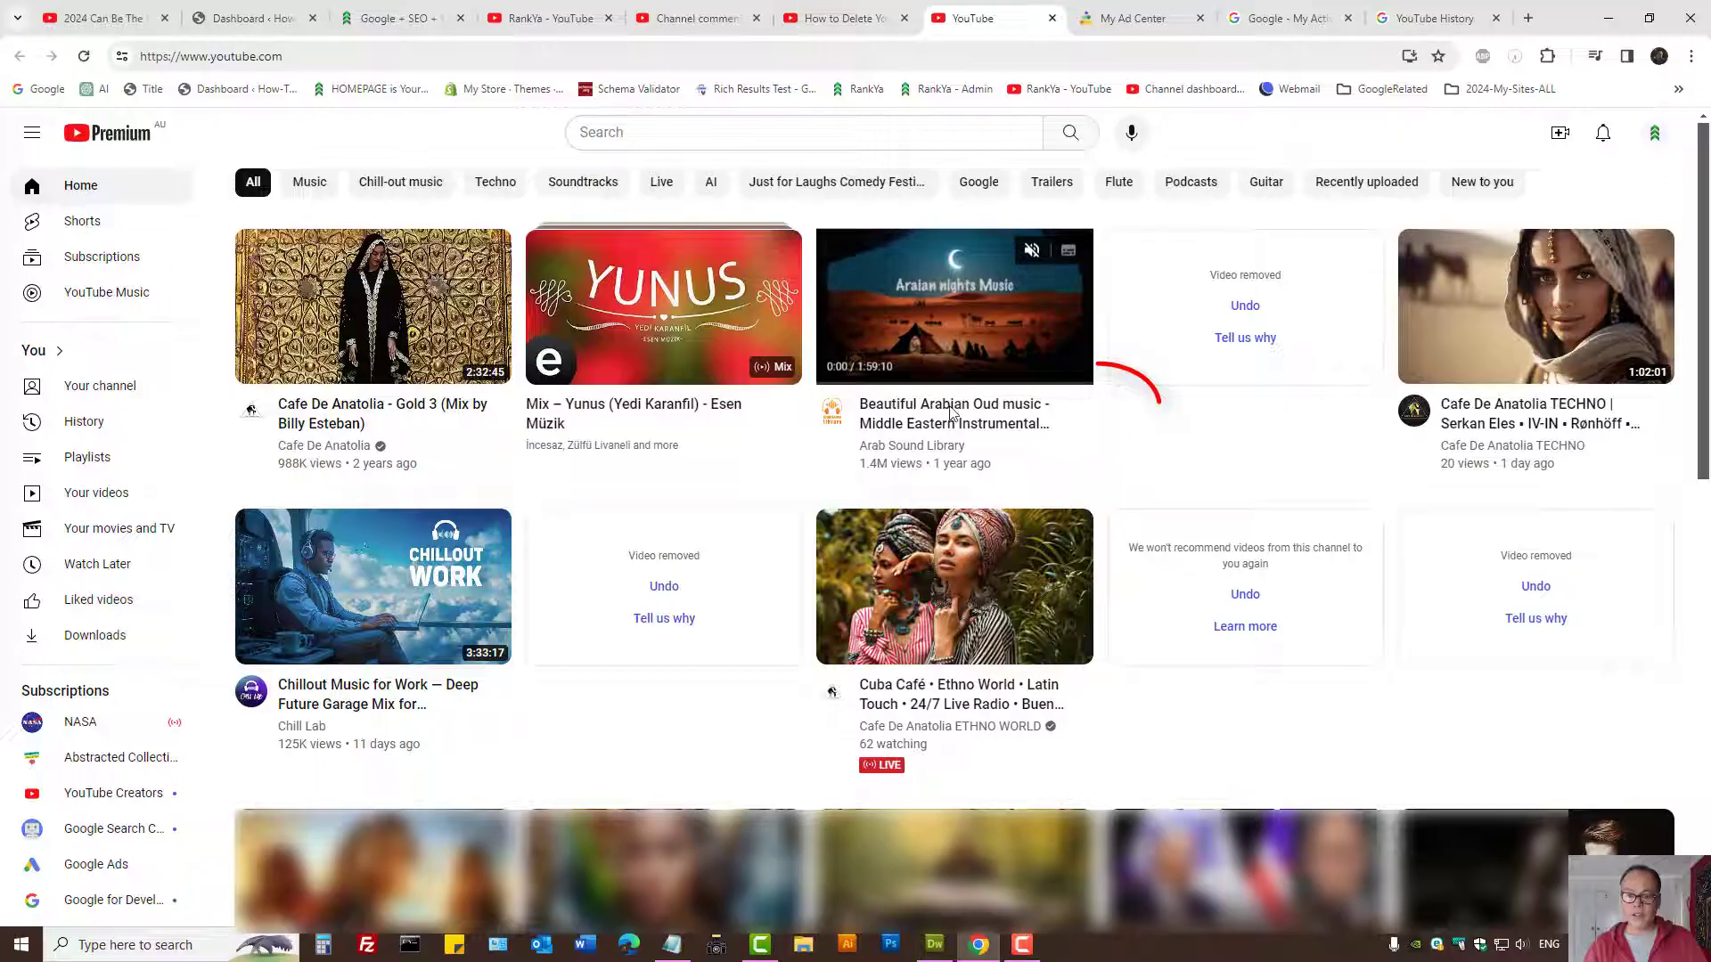
pyautogui.moveTo(1086, 407)
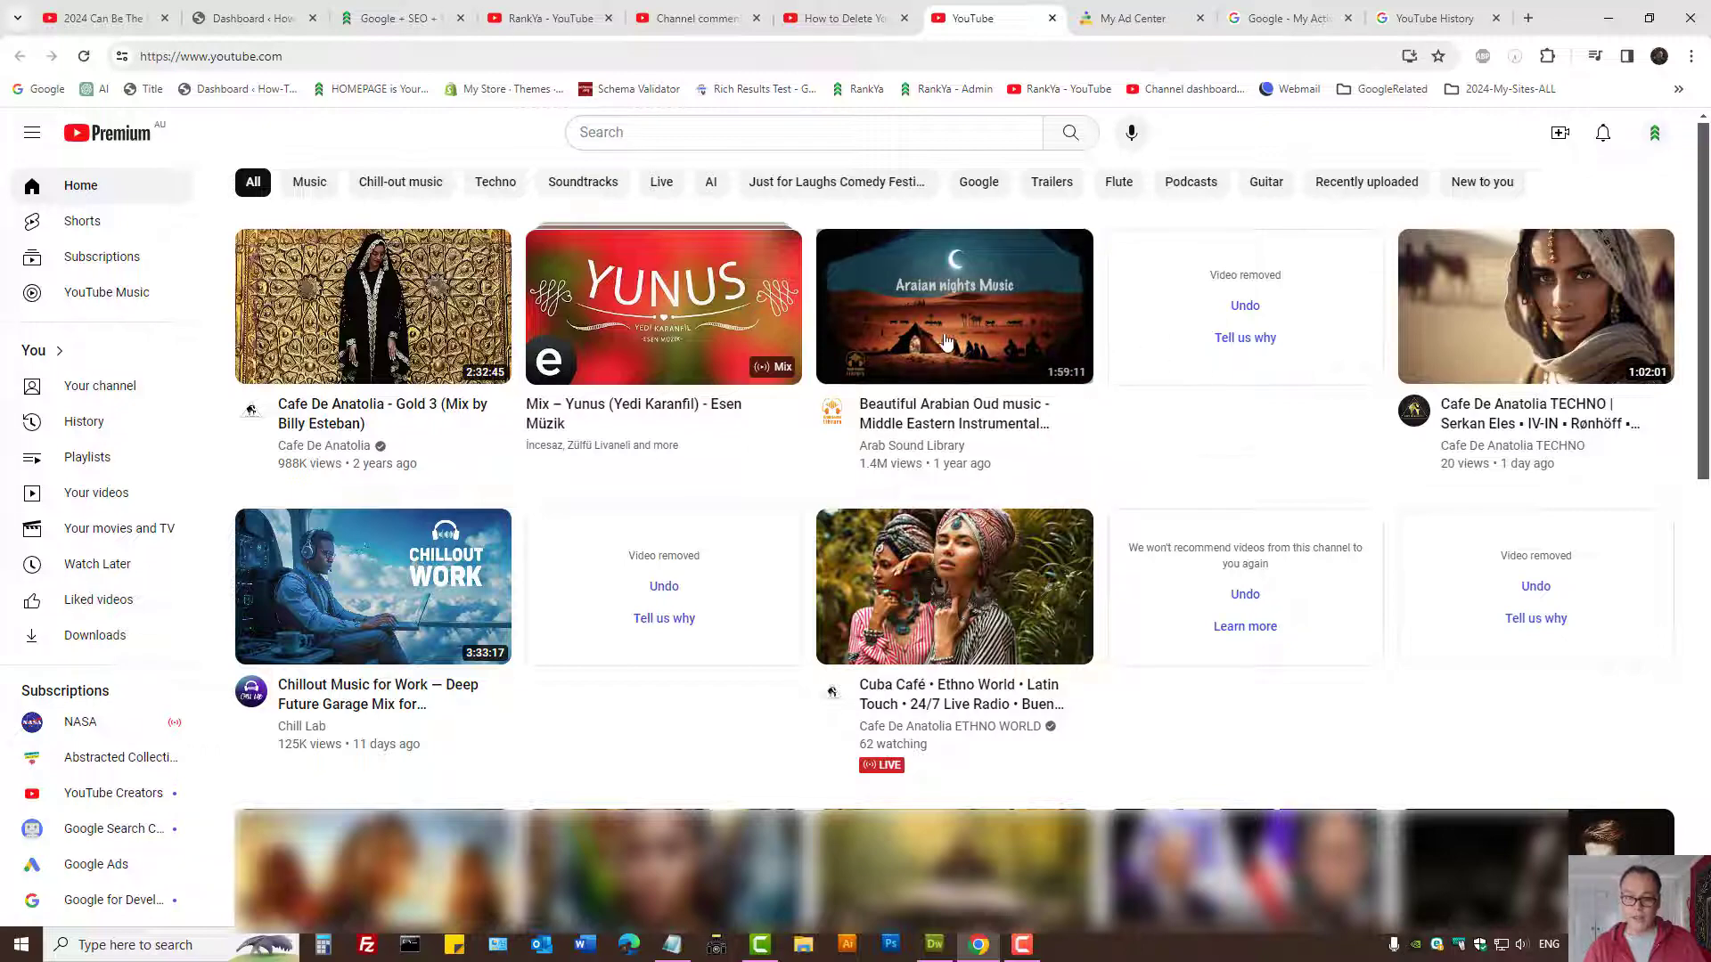
pyautogui.moveTo(953, 349)
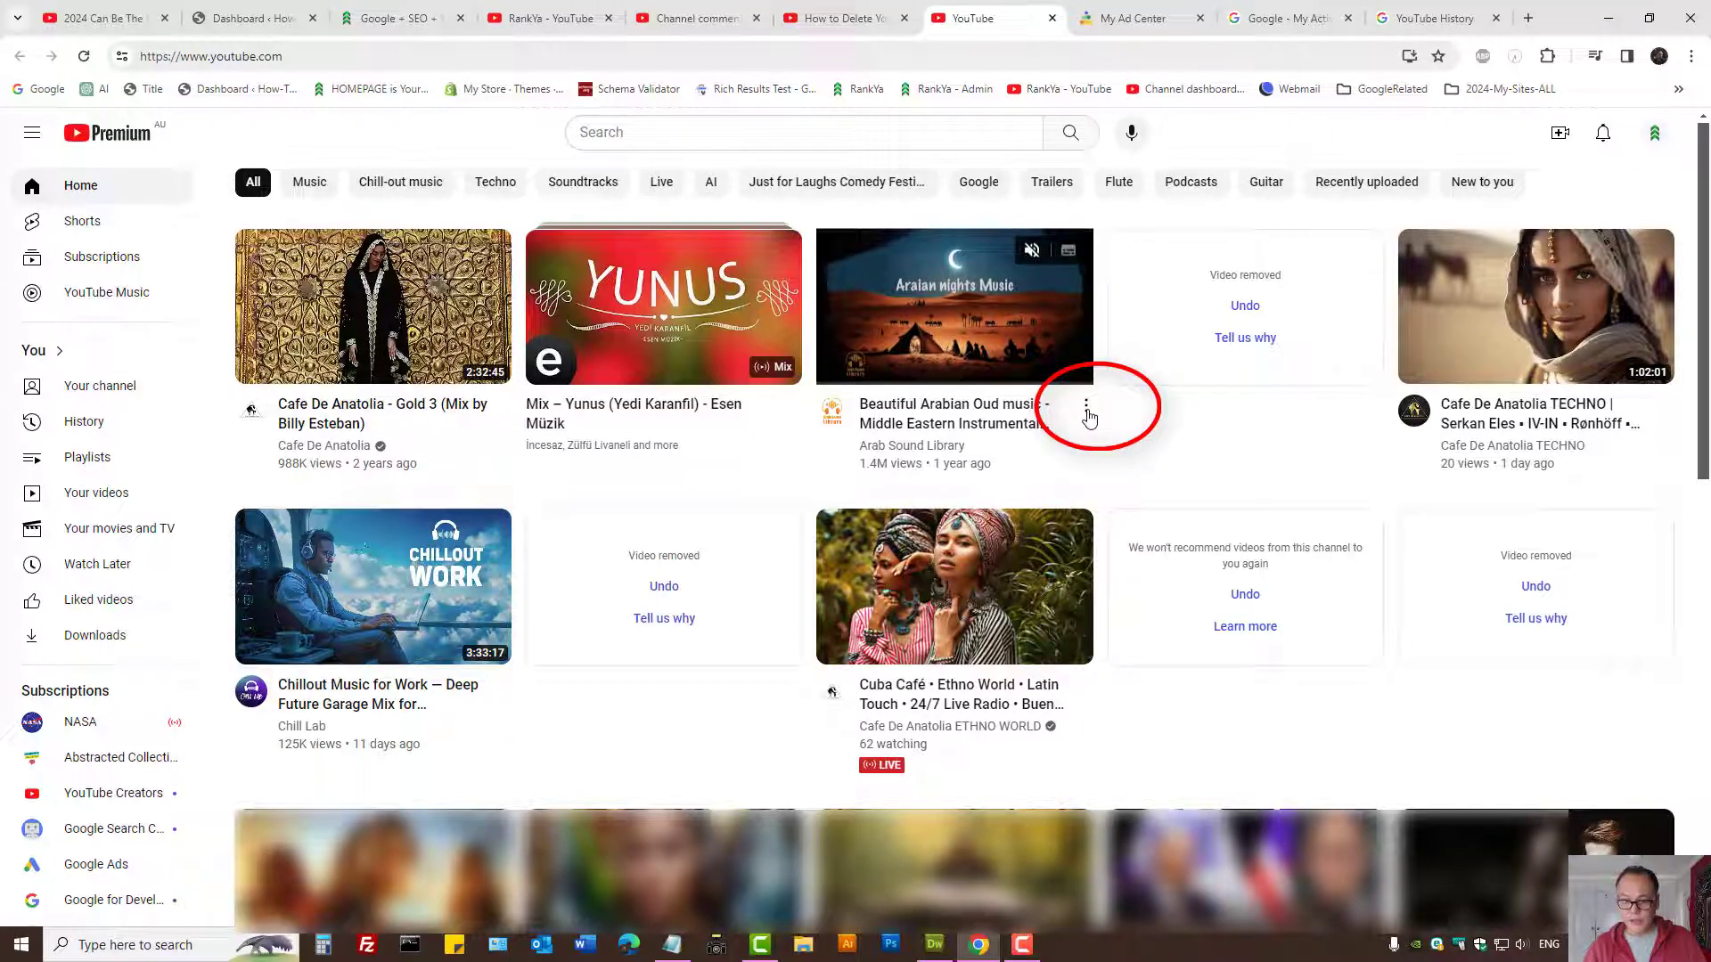
pyautogui.click(1086, 405)
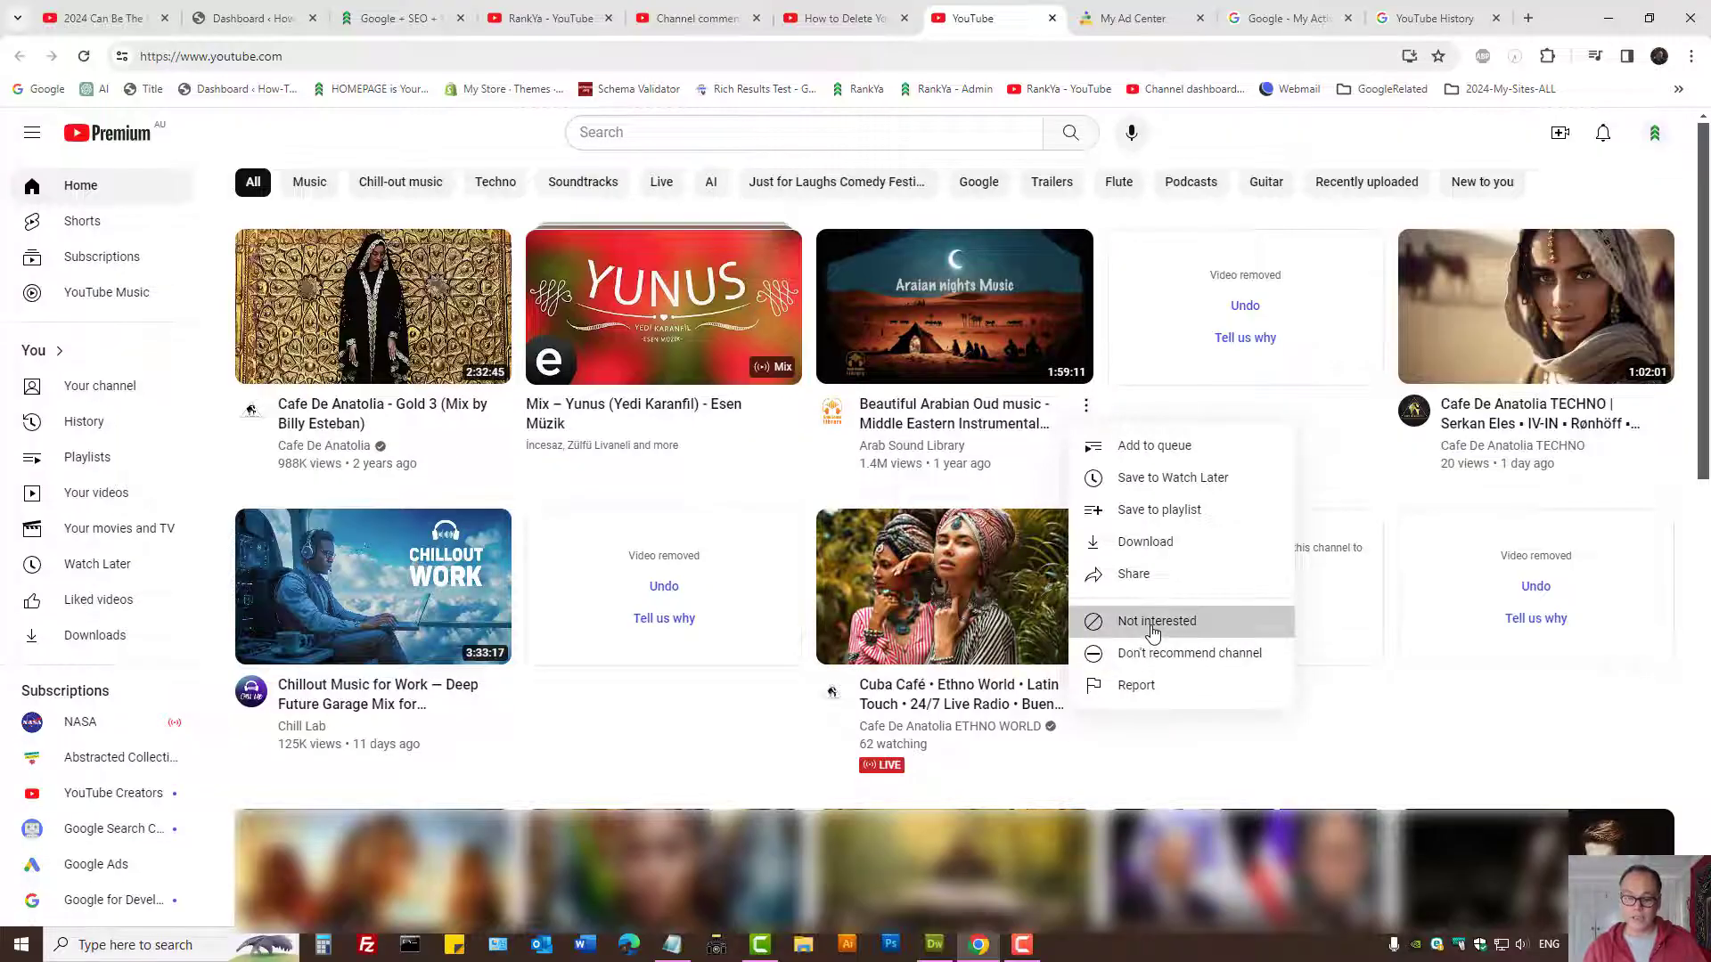
pyautogui.click(1155, 621)
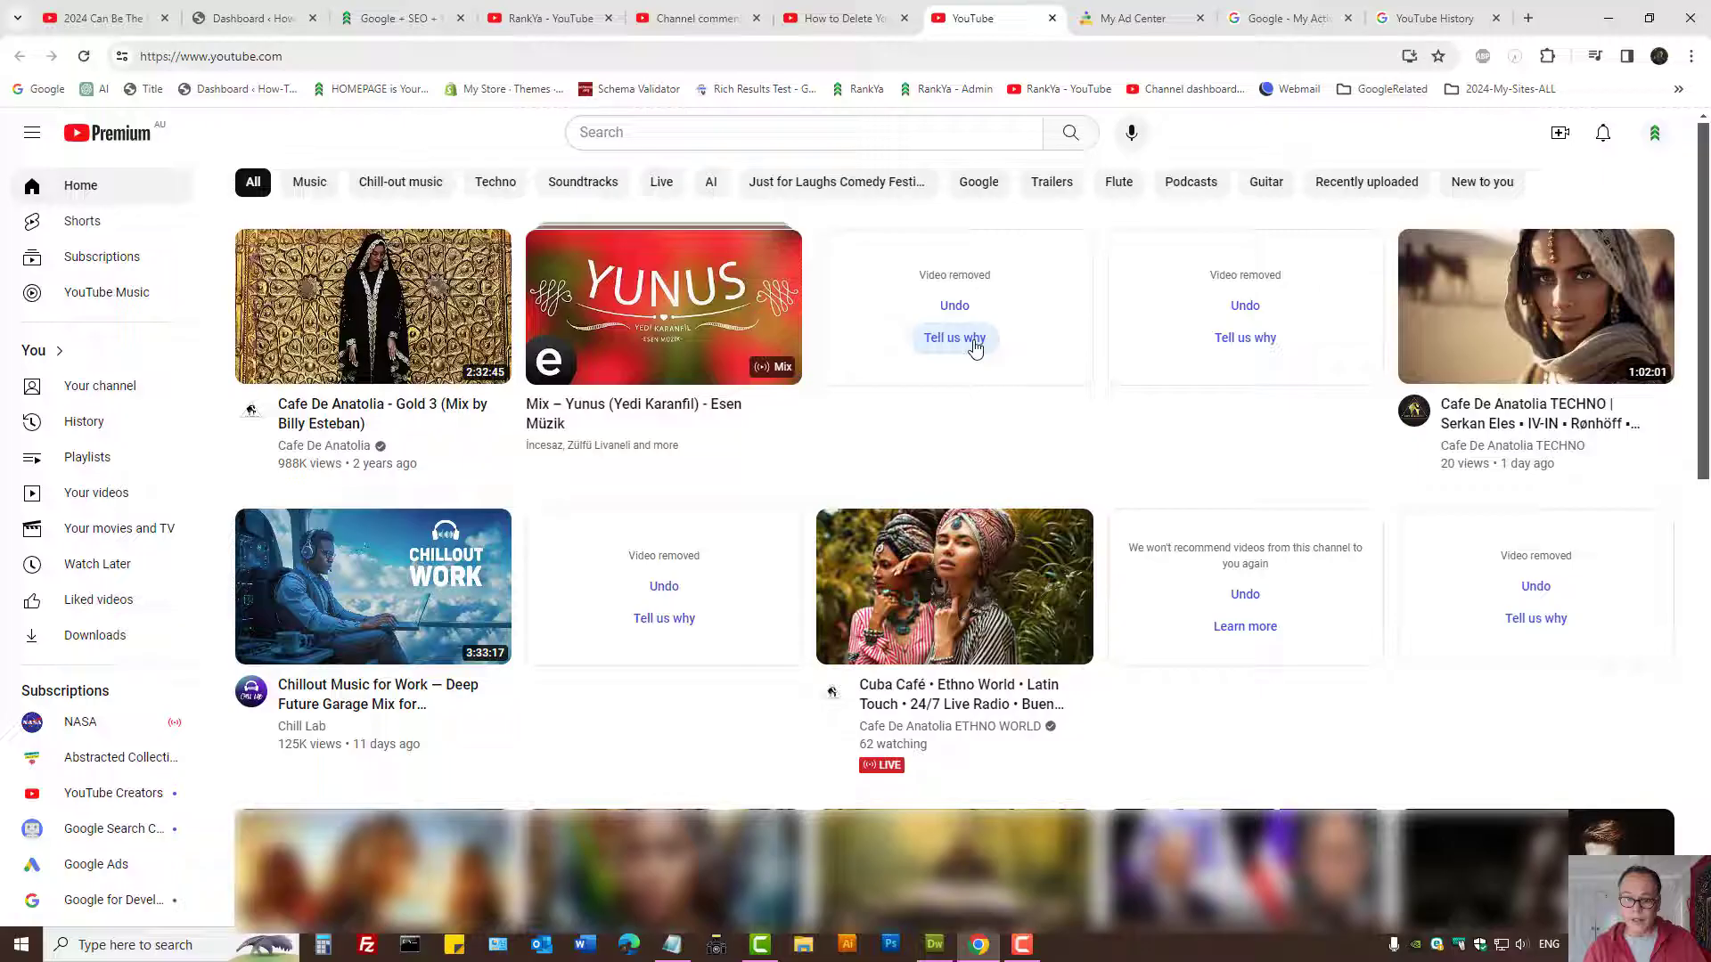
# Submit 'I don't like the video' as the reason for removing it.
pyautogui.click(954, 336)
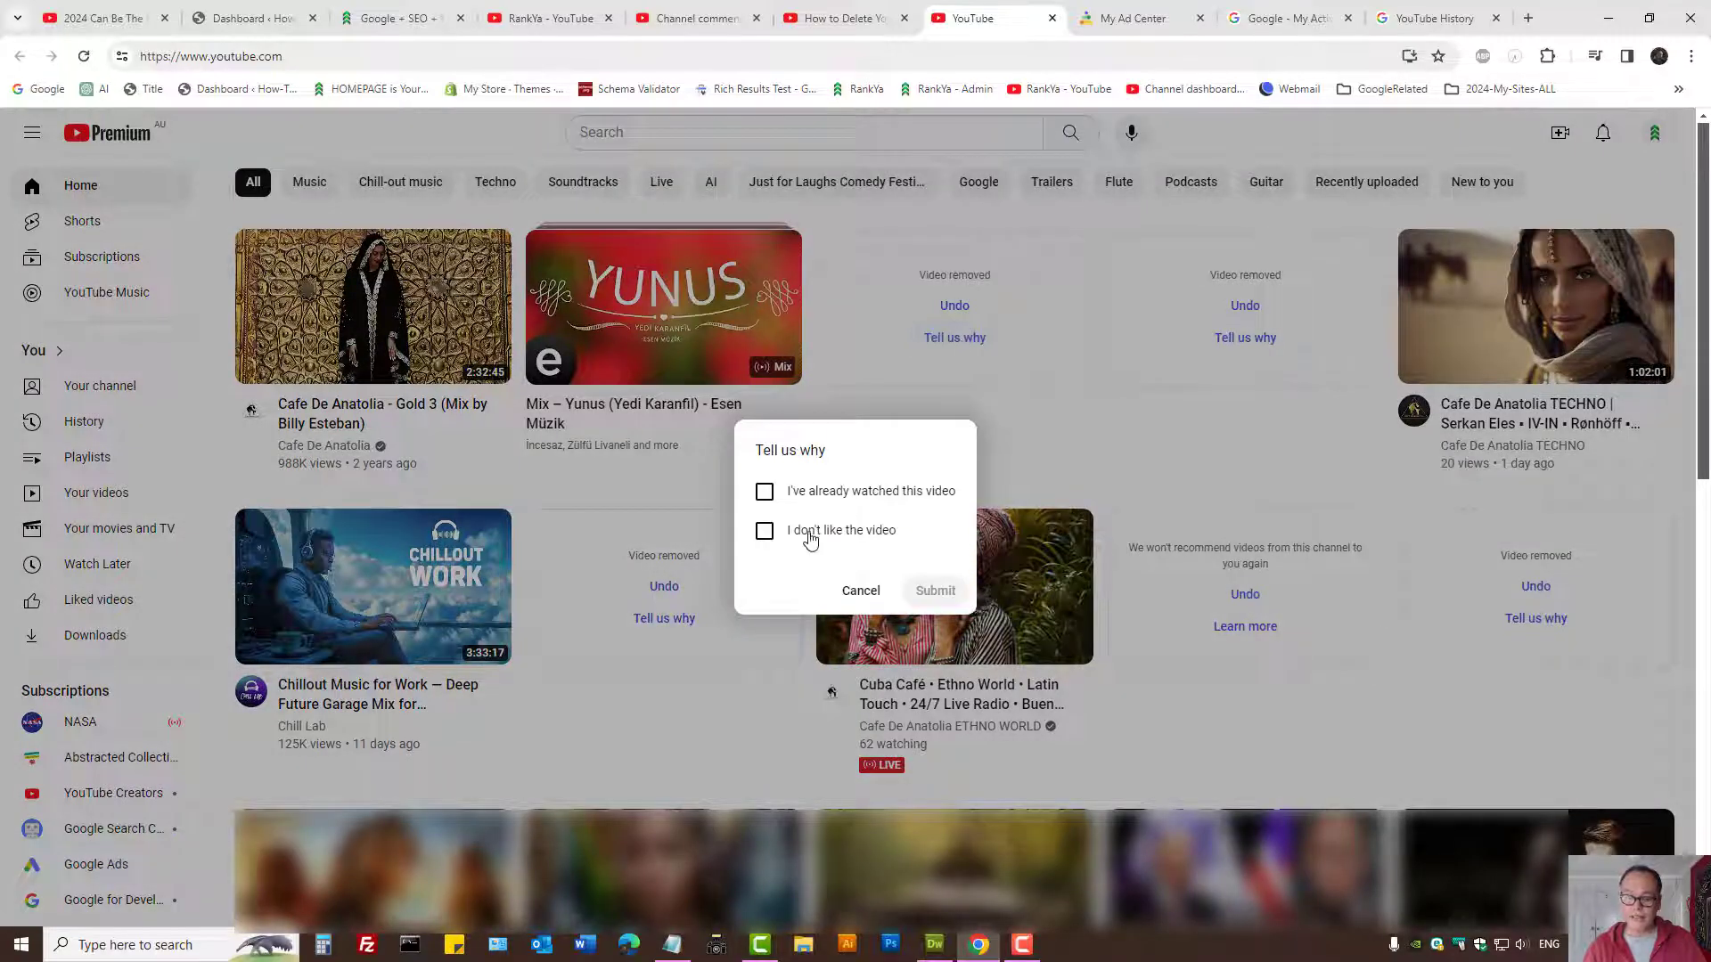
pyautogui.moveTo(769, 540)
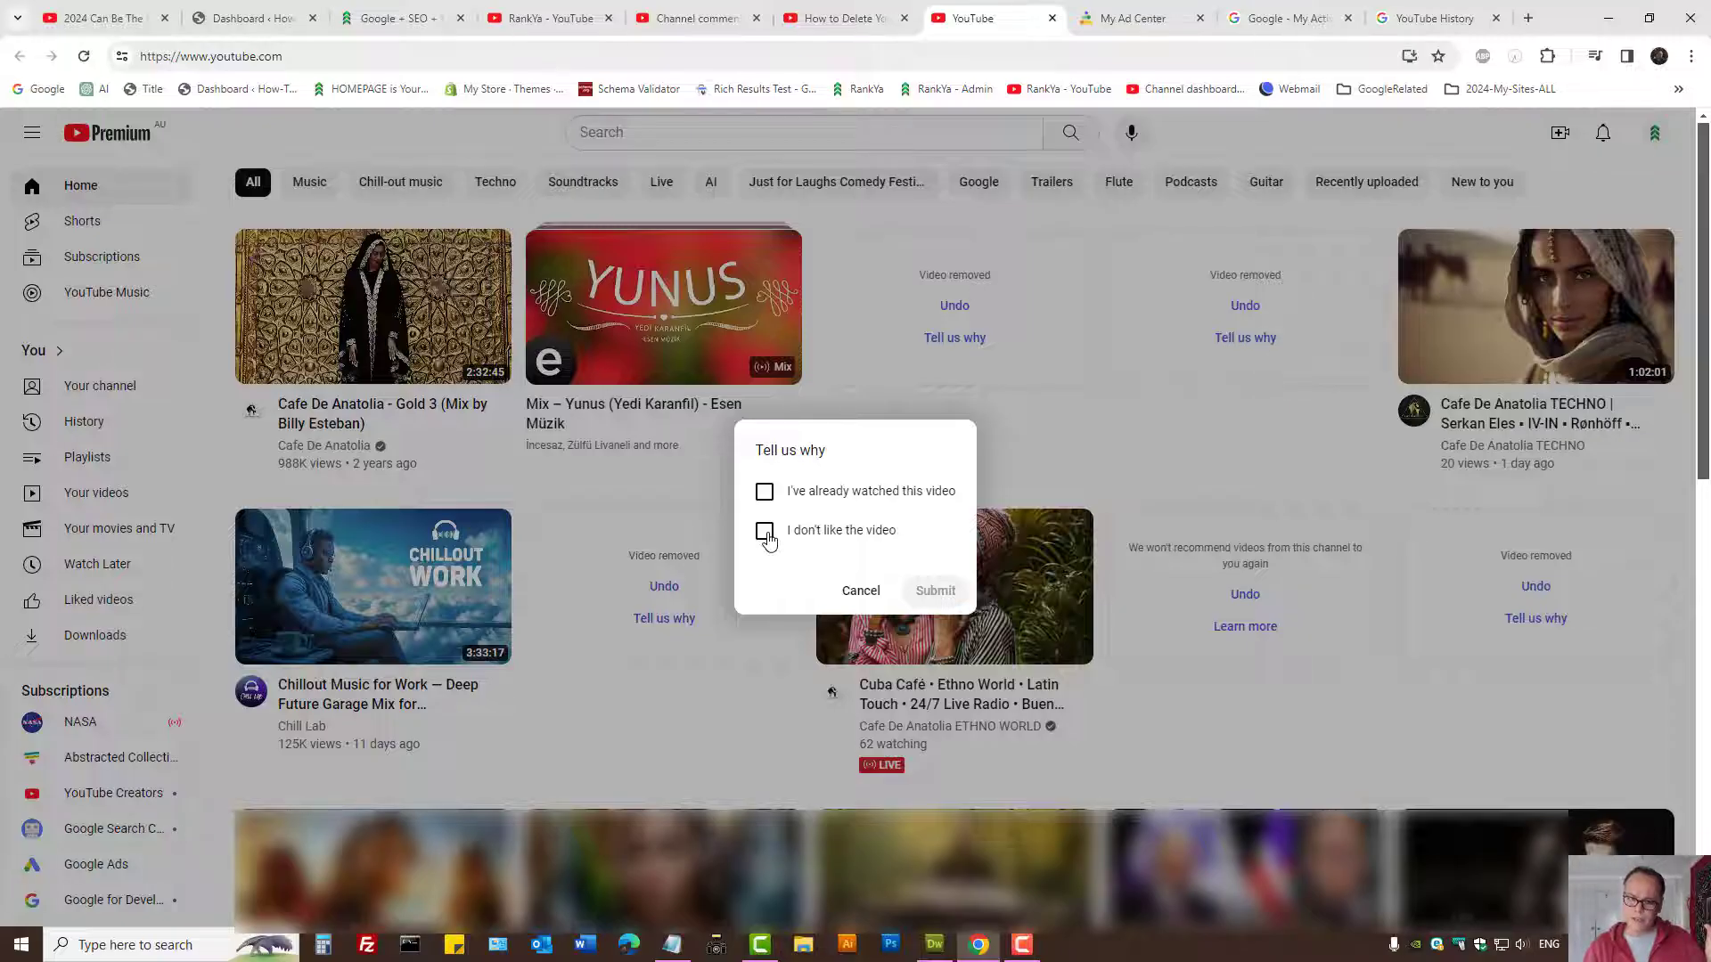
pyautogui.click(764, 532)
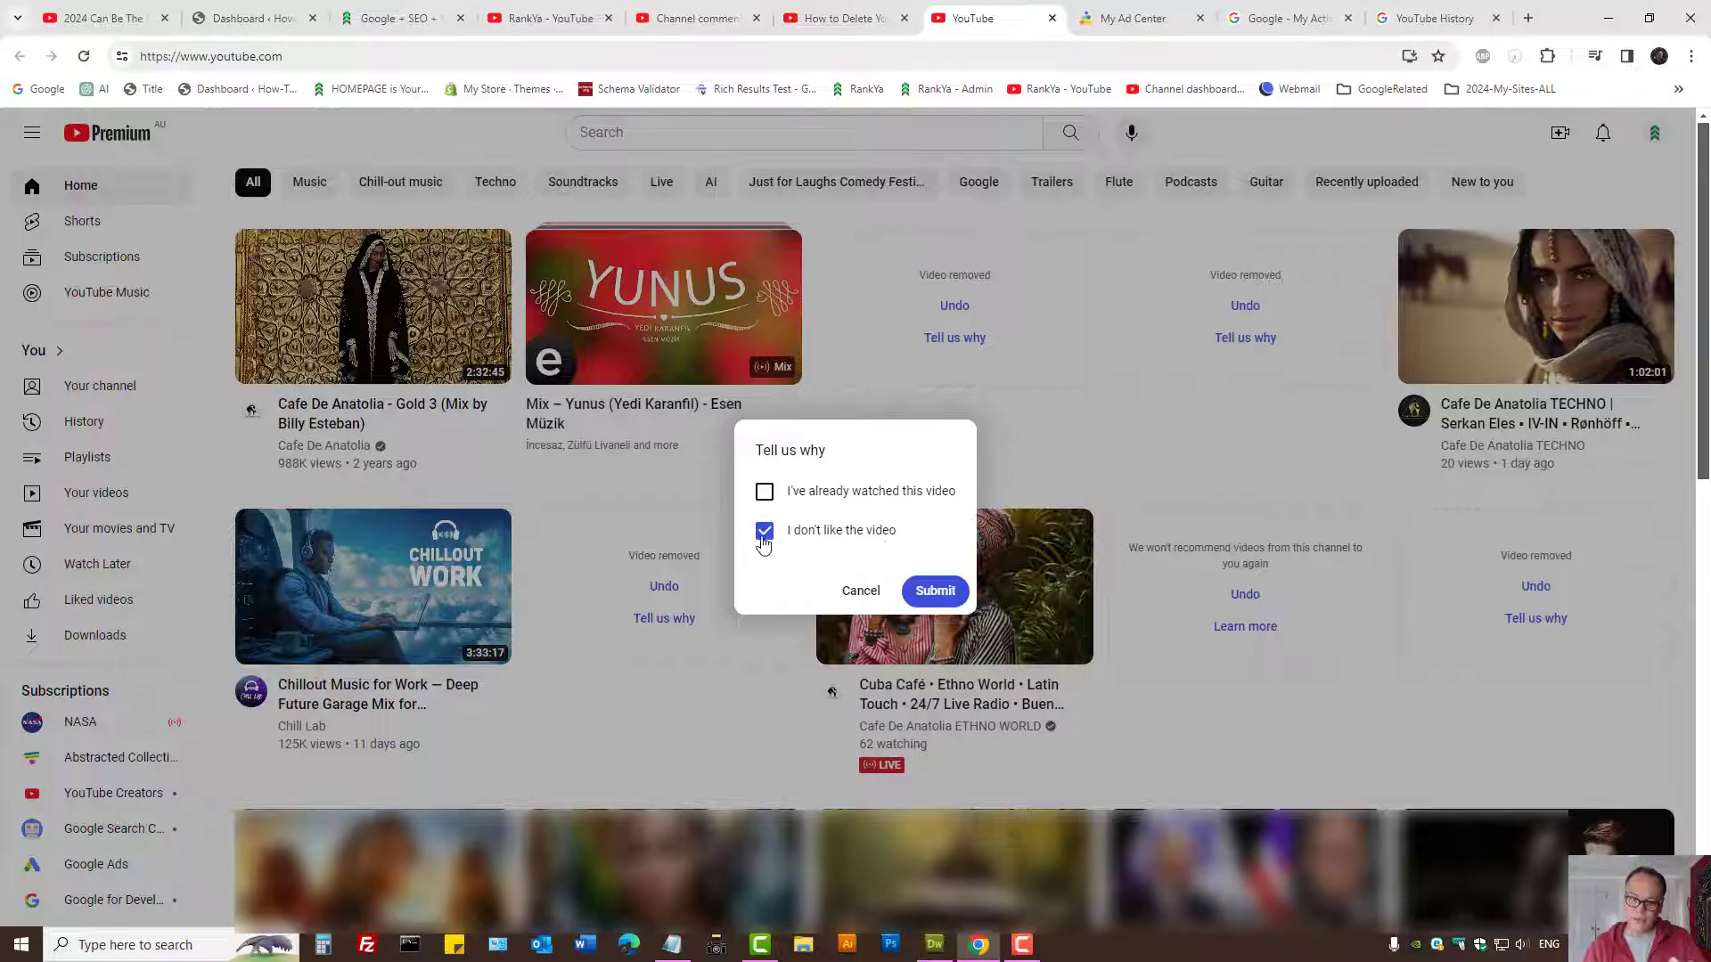
pyautogui.click(934, 590)
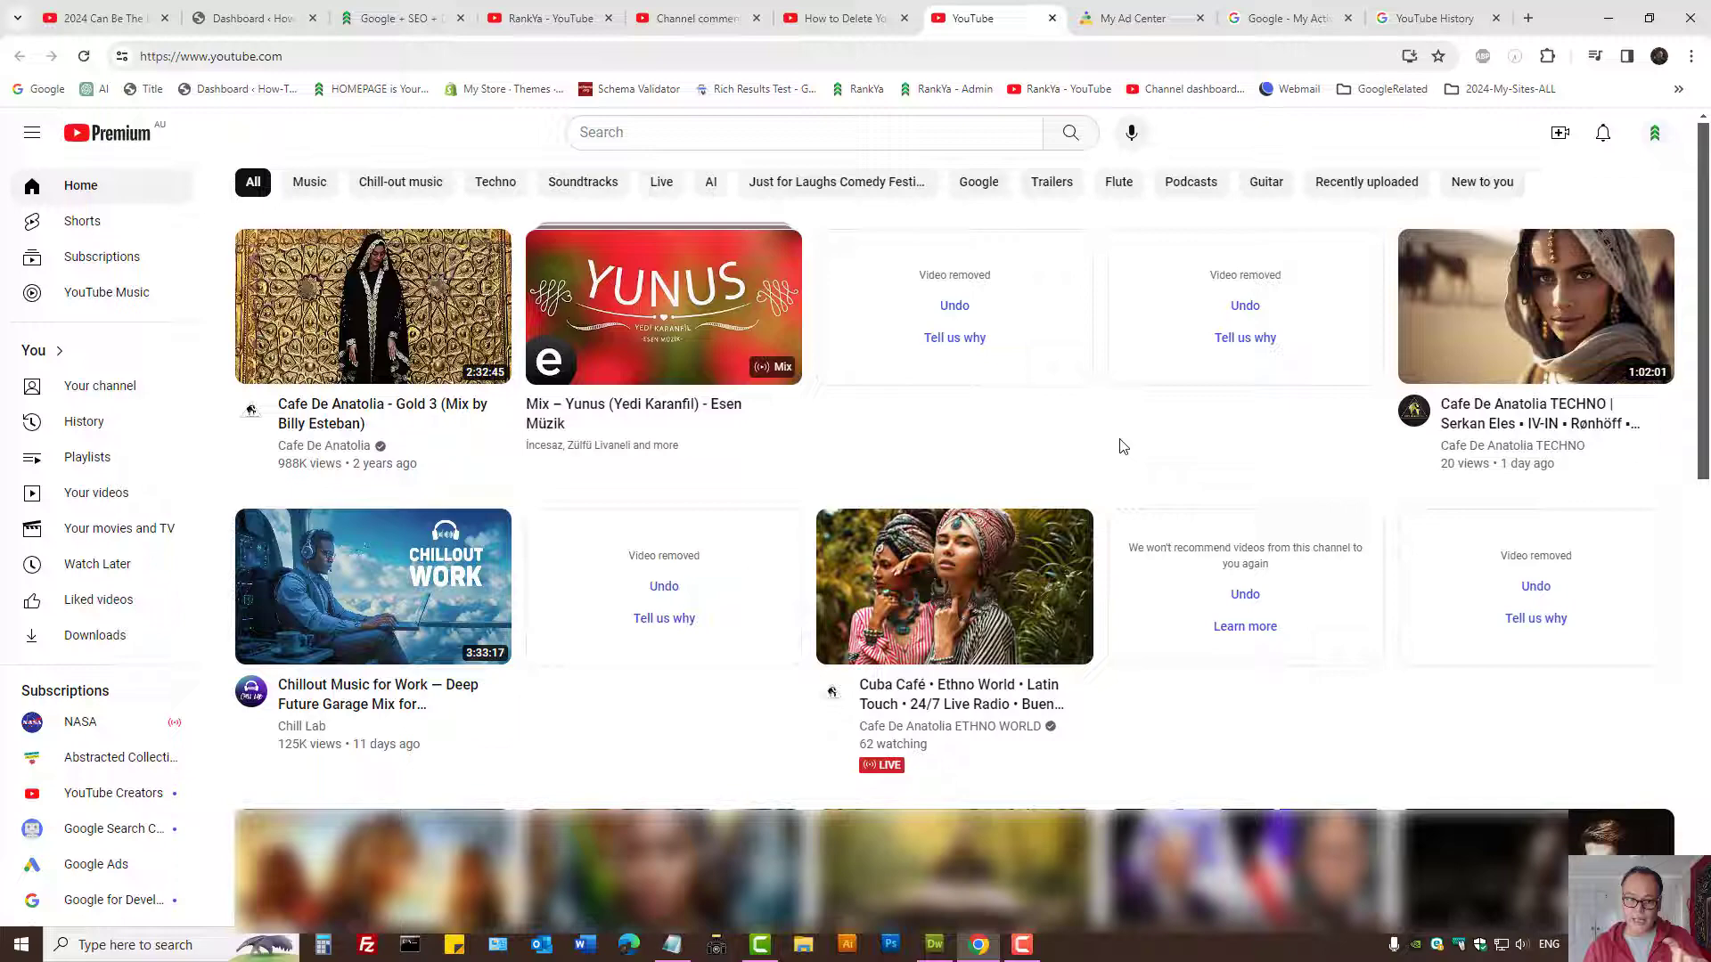
# Mark the Yunus mix as not interested and return to YouTube History controls.
pyautogui.click(794, 413)
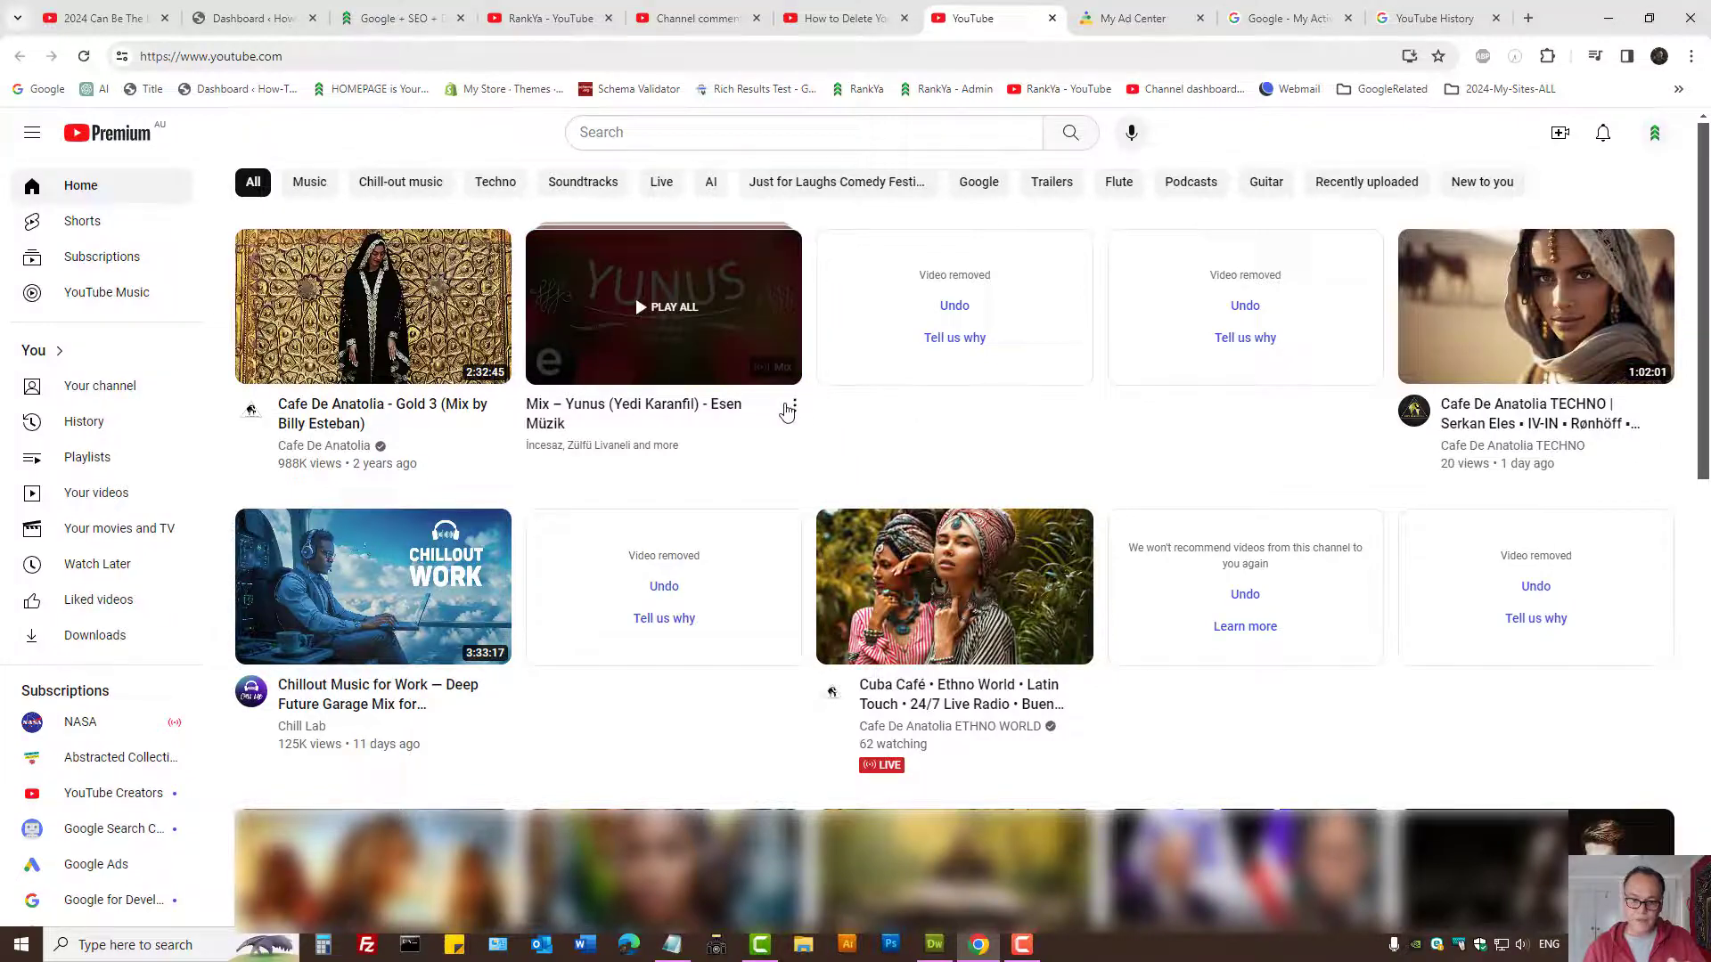
pyautogui.click(788, 405)
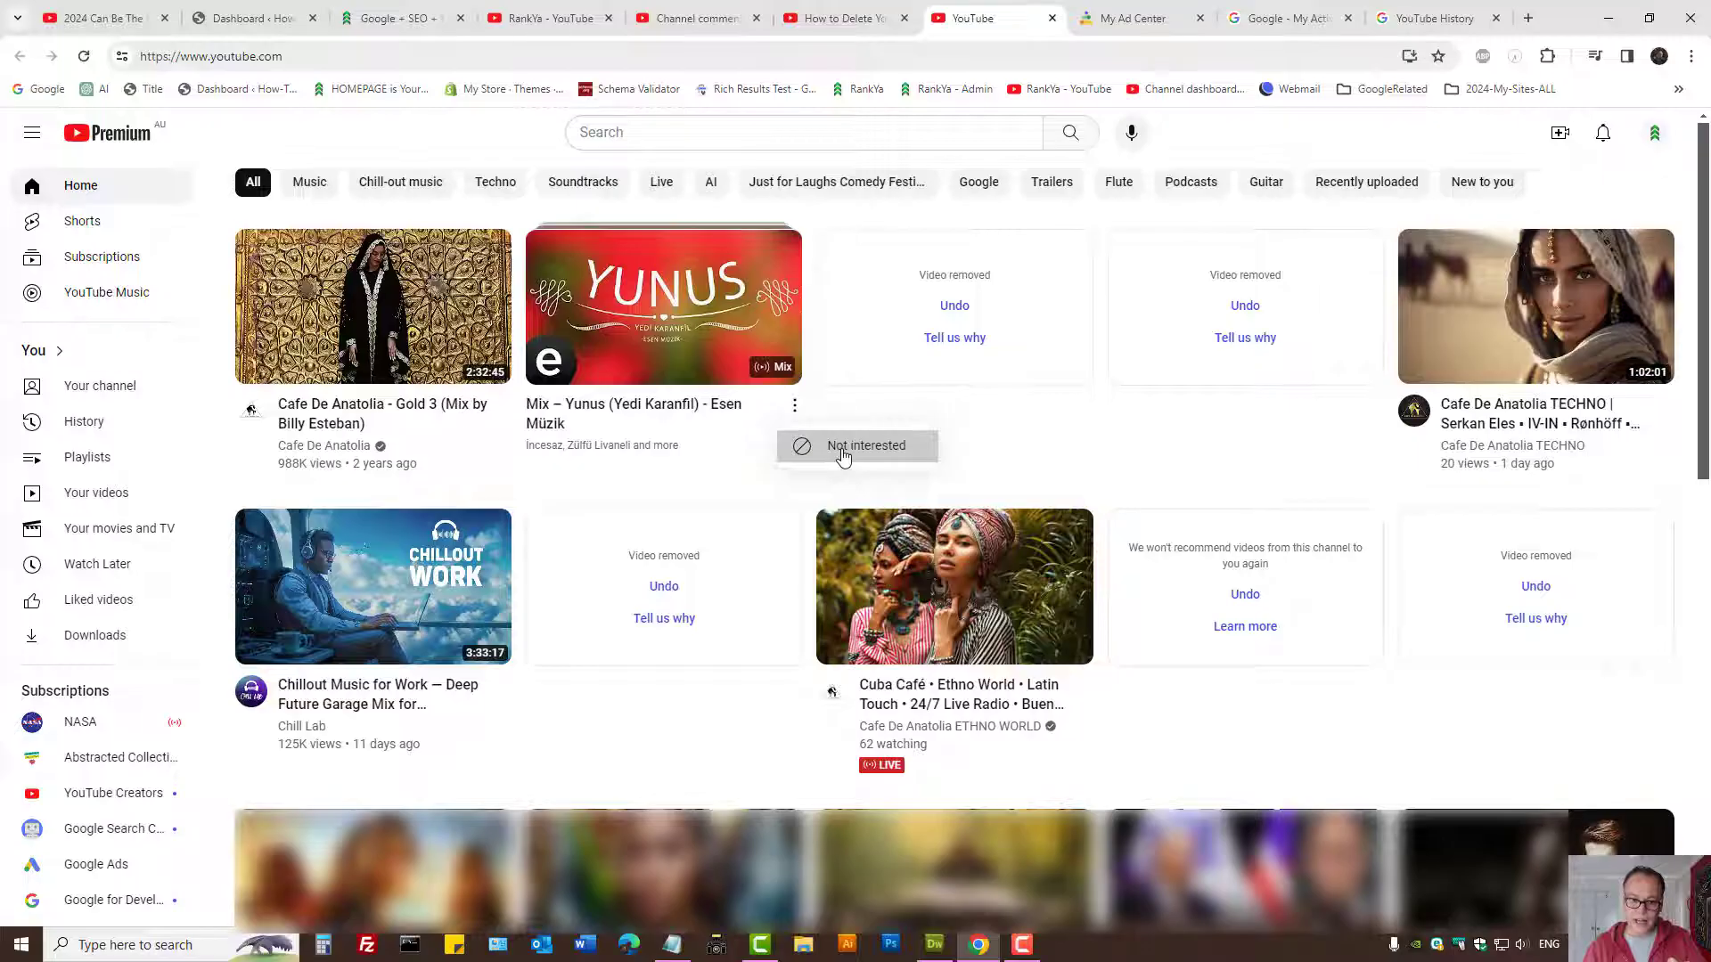
pyautogui.click(865, 446)
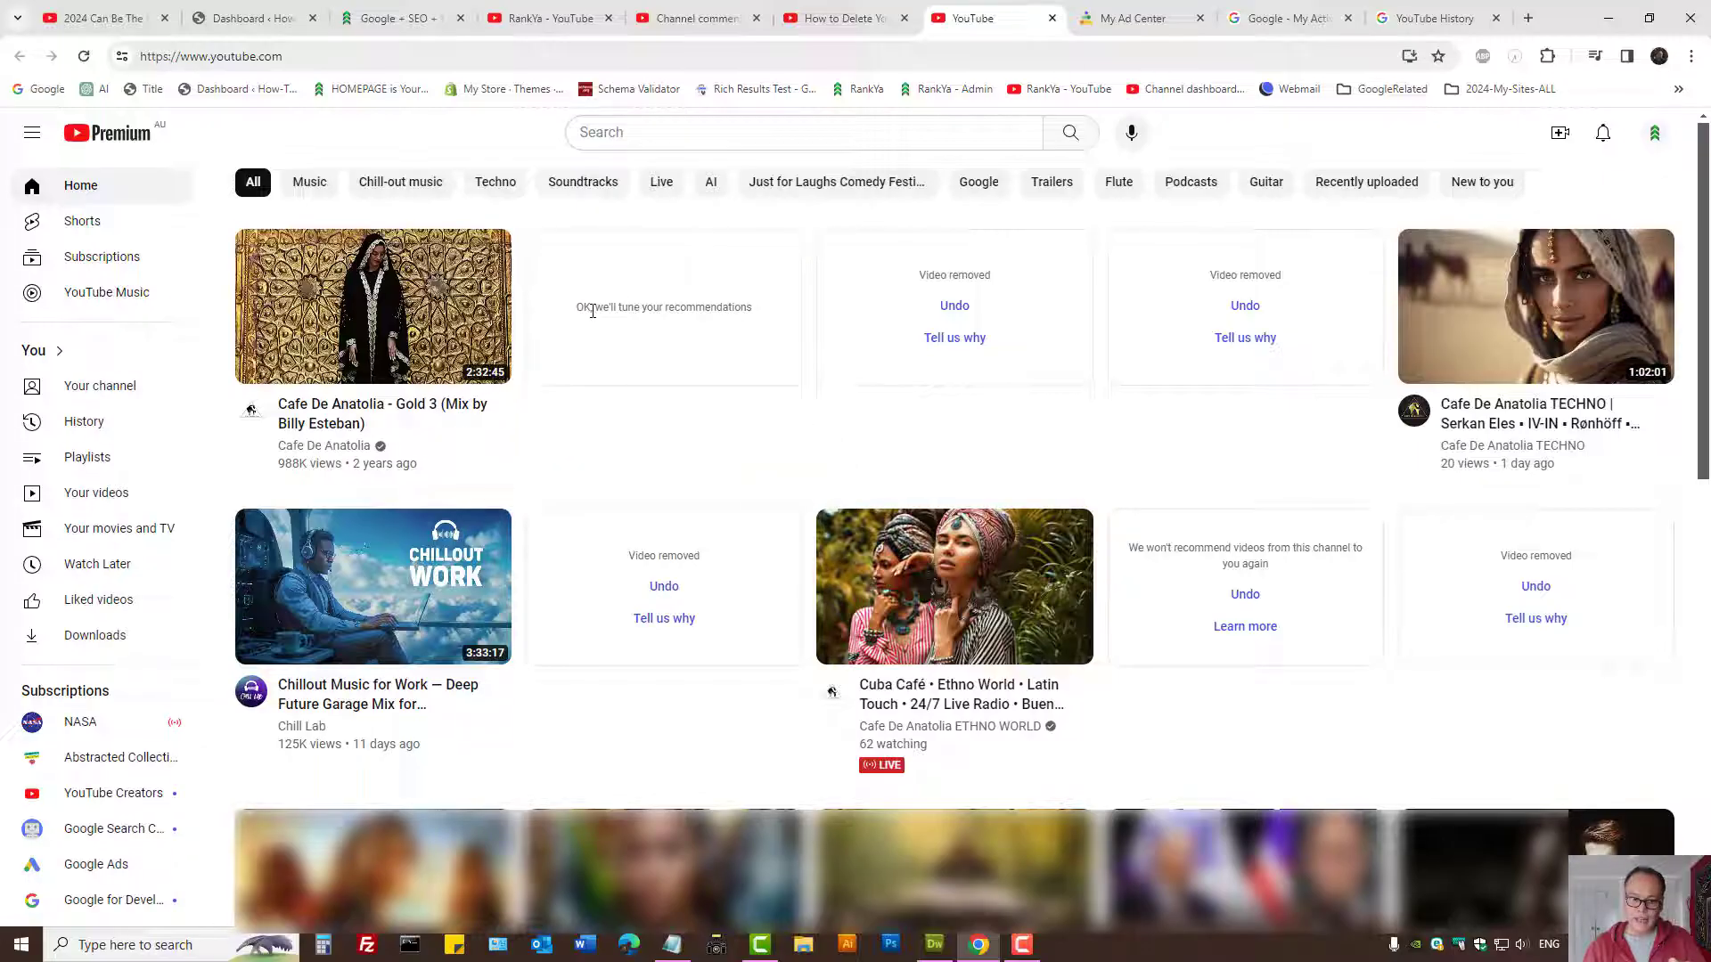
pyautogui.doubleClick(671, 307)
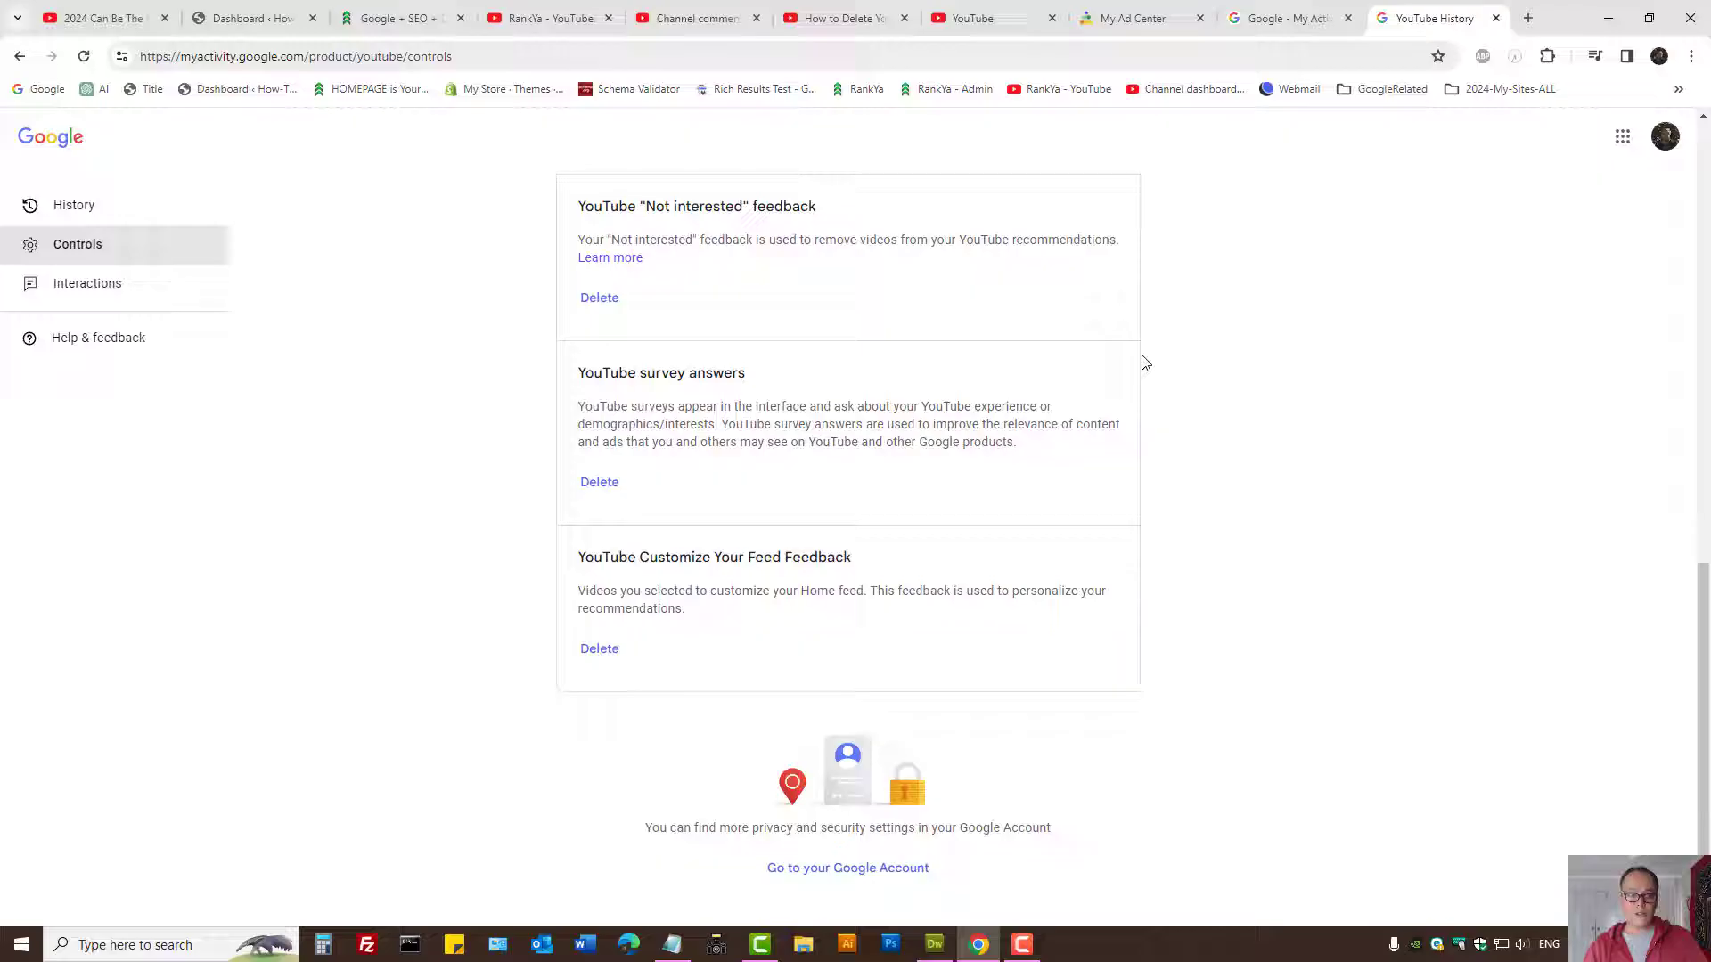
# Scroll YouTube History controls and highlight the YouTube 'Not interested' feedback heading.
pyautogui.click(295, 55)
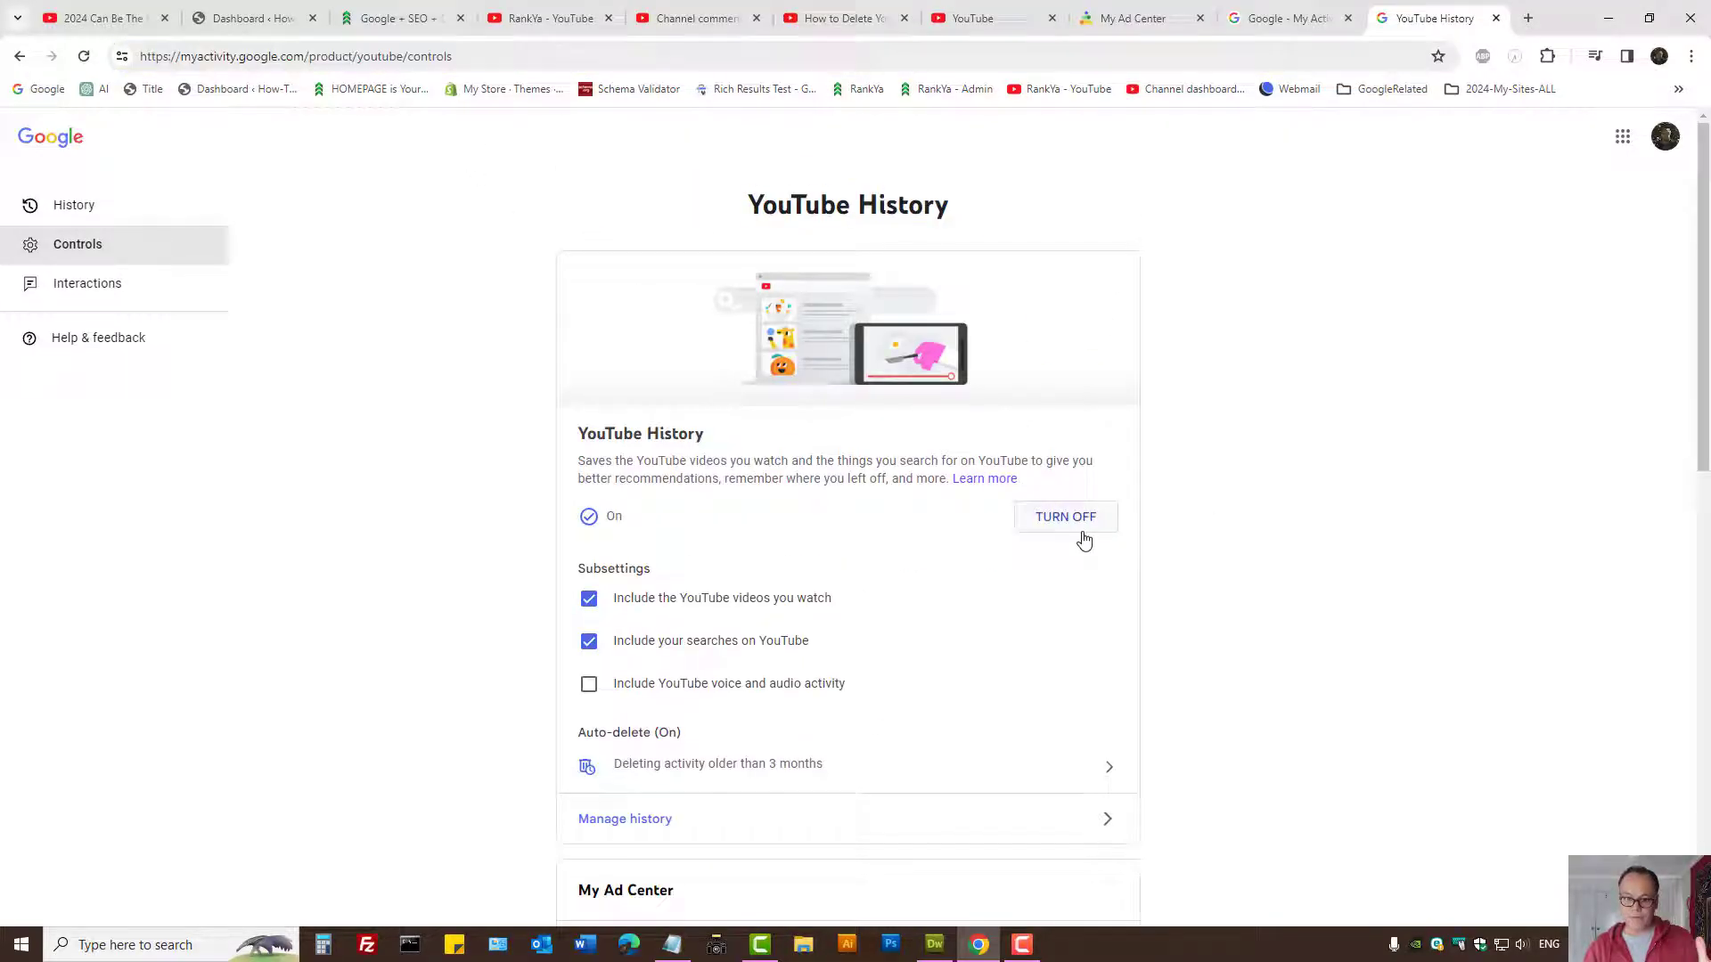
pyautogui.scroll(-3)
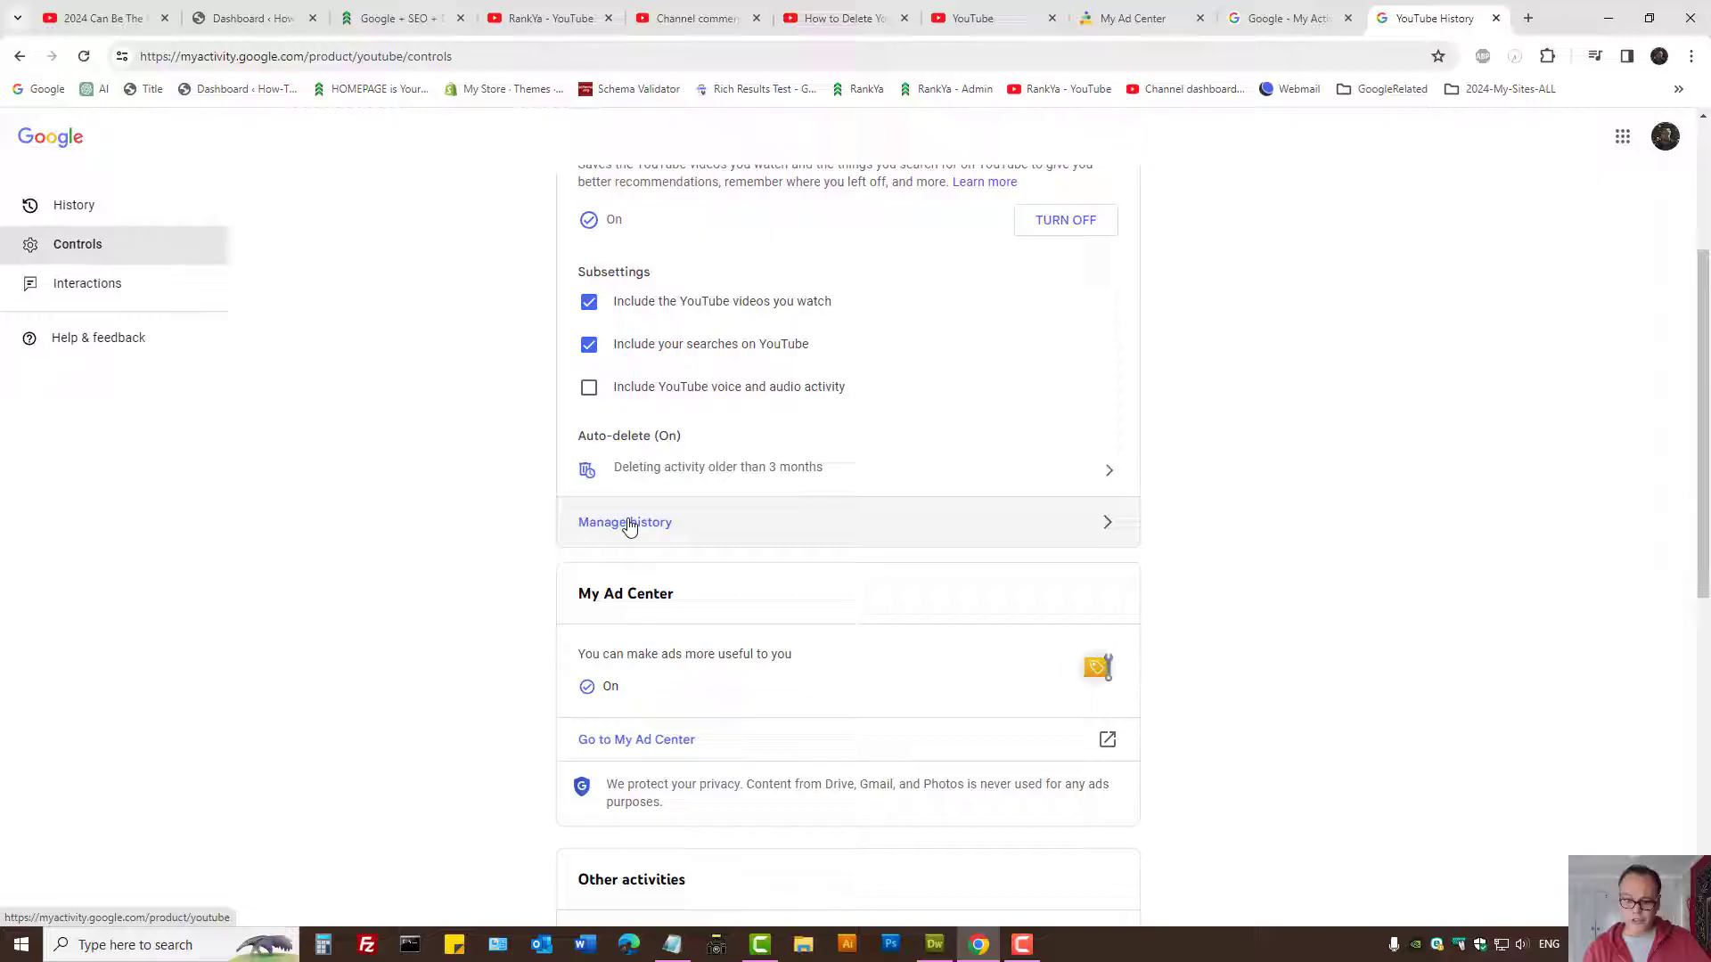
pyautogui.scroll(-3)
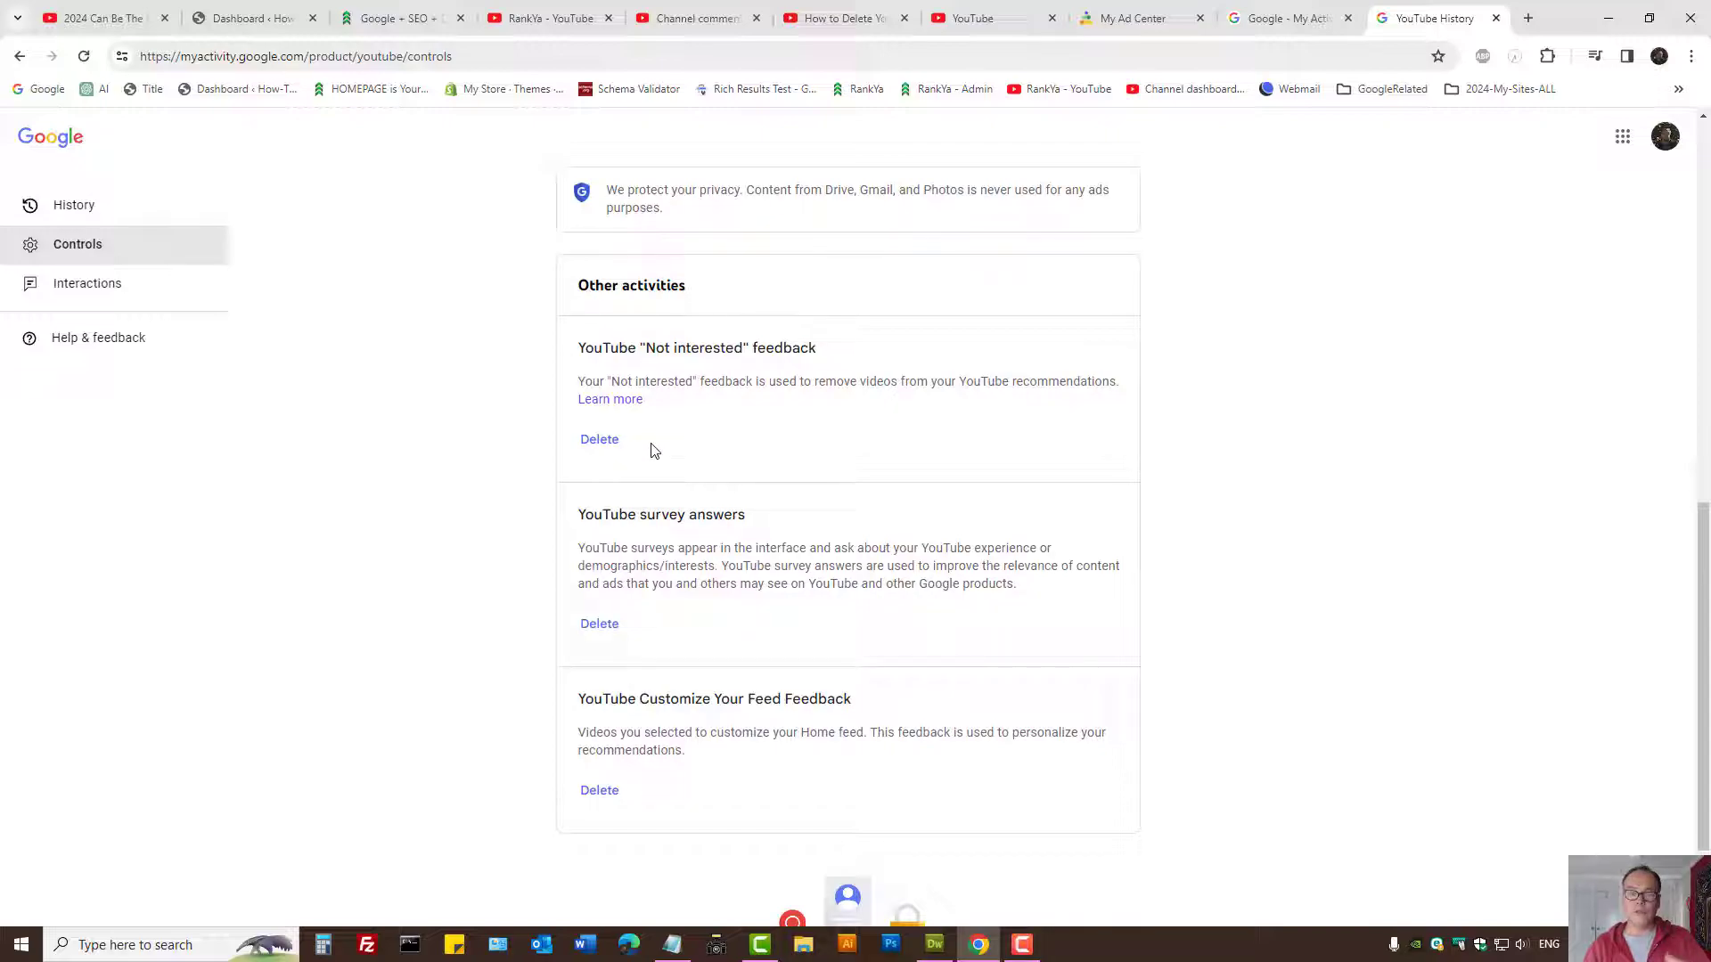
pyautogui.doubleClick(607, 346)
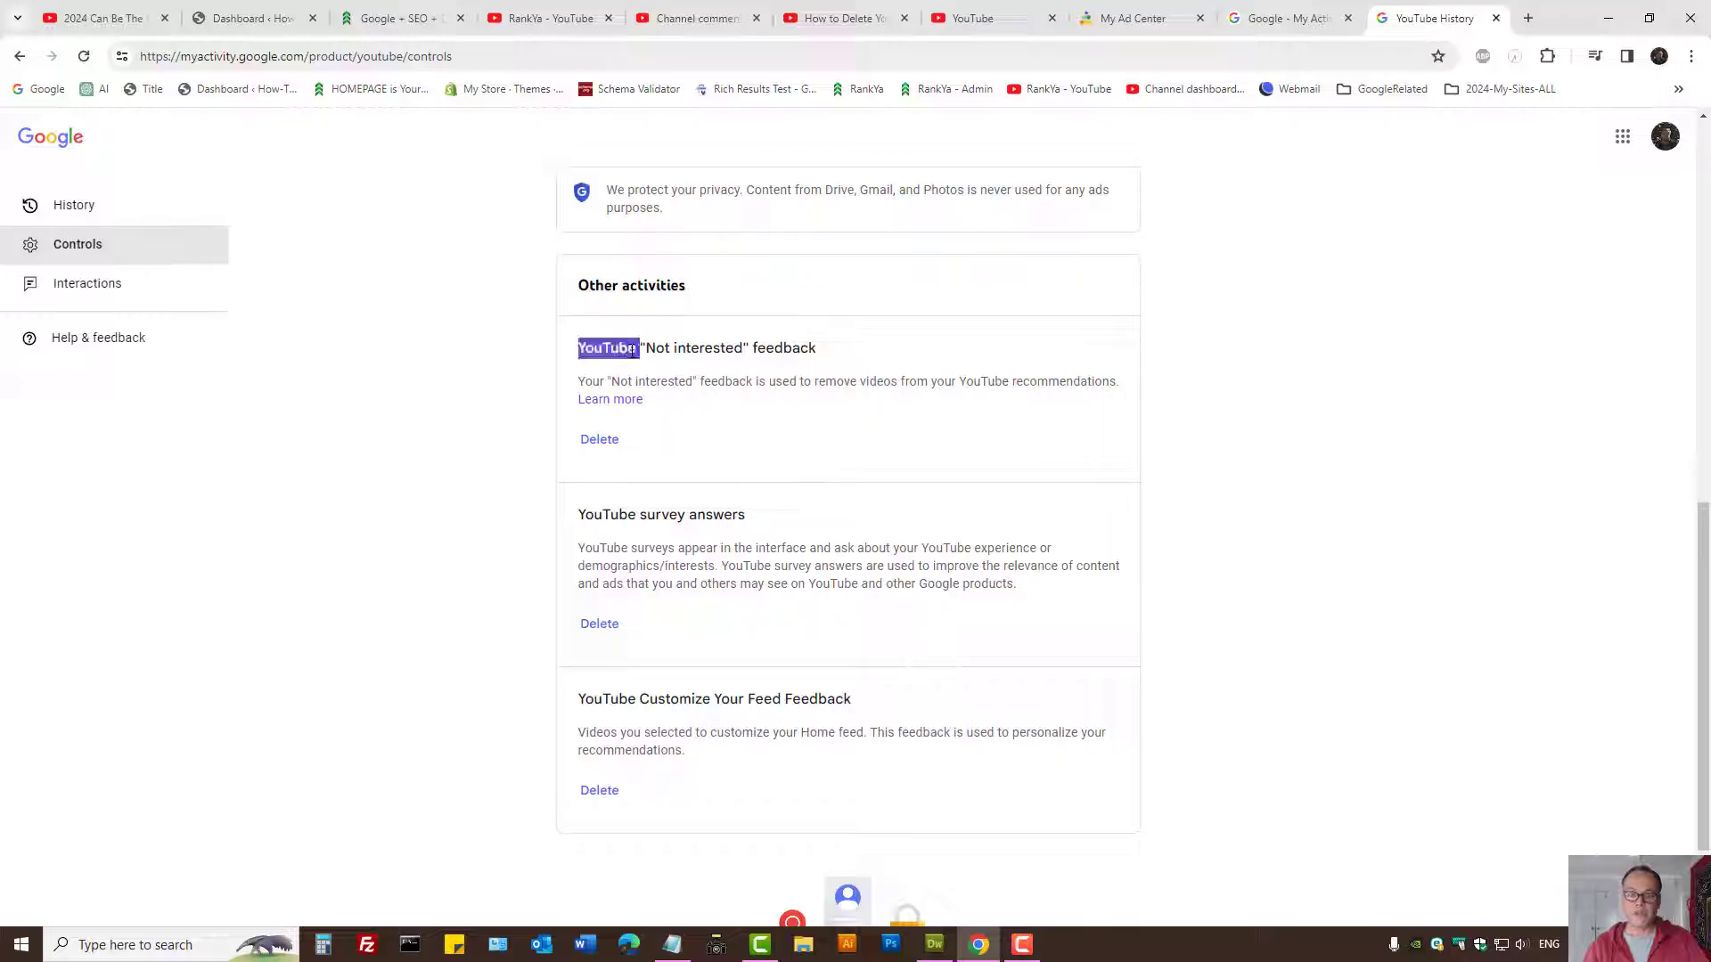
pyautogui.tripleClick(696, 347)
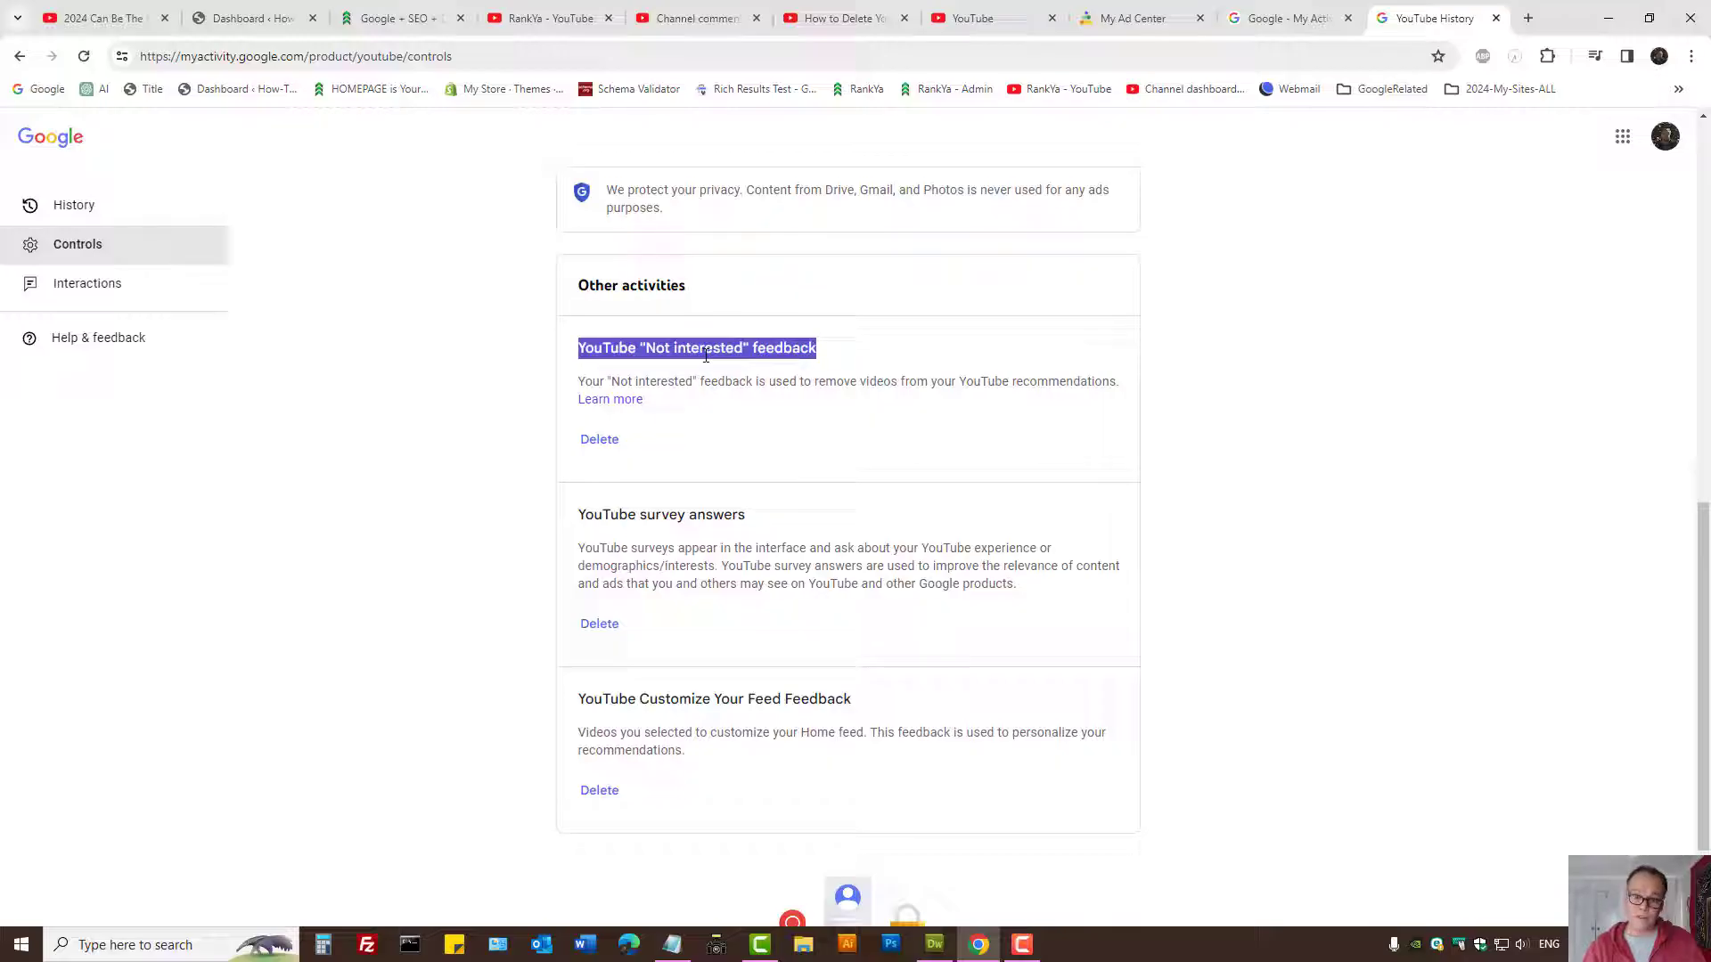
pyautogui.moveTo(1135, 331)
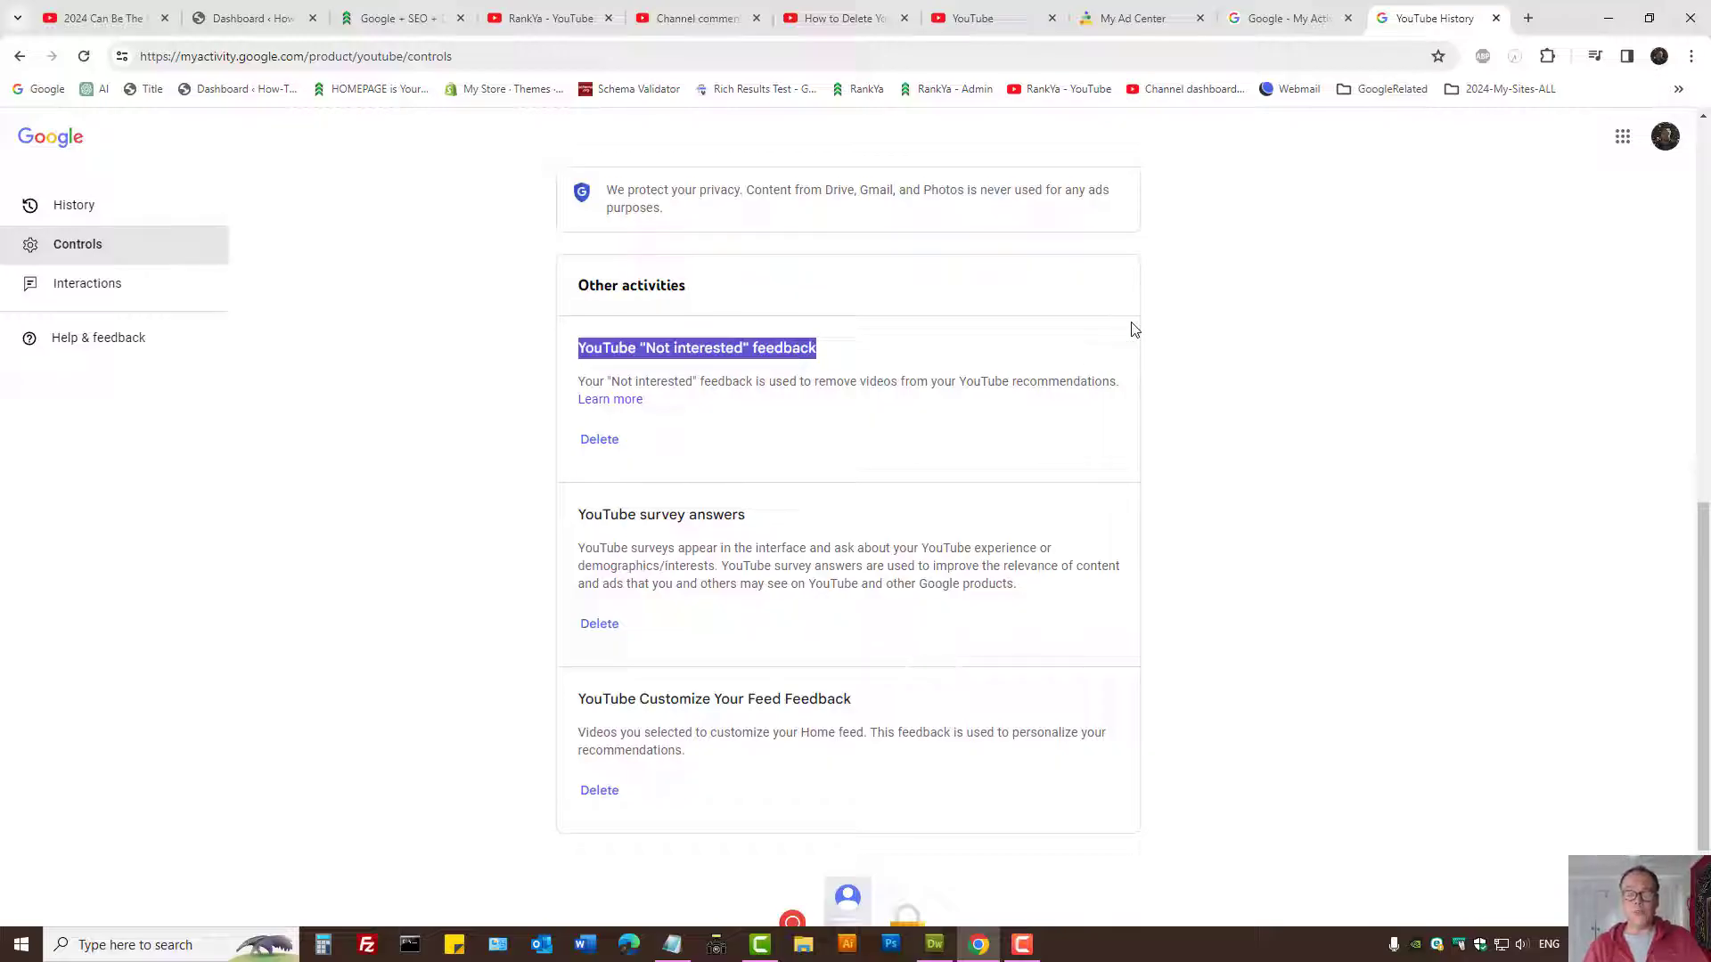
pyautogui.moveTo(1160, 360)
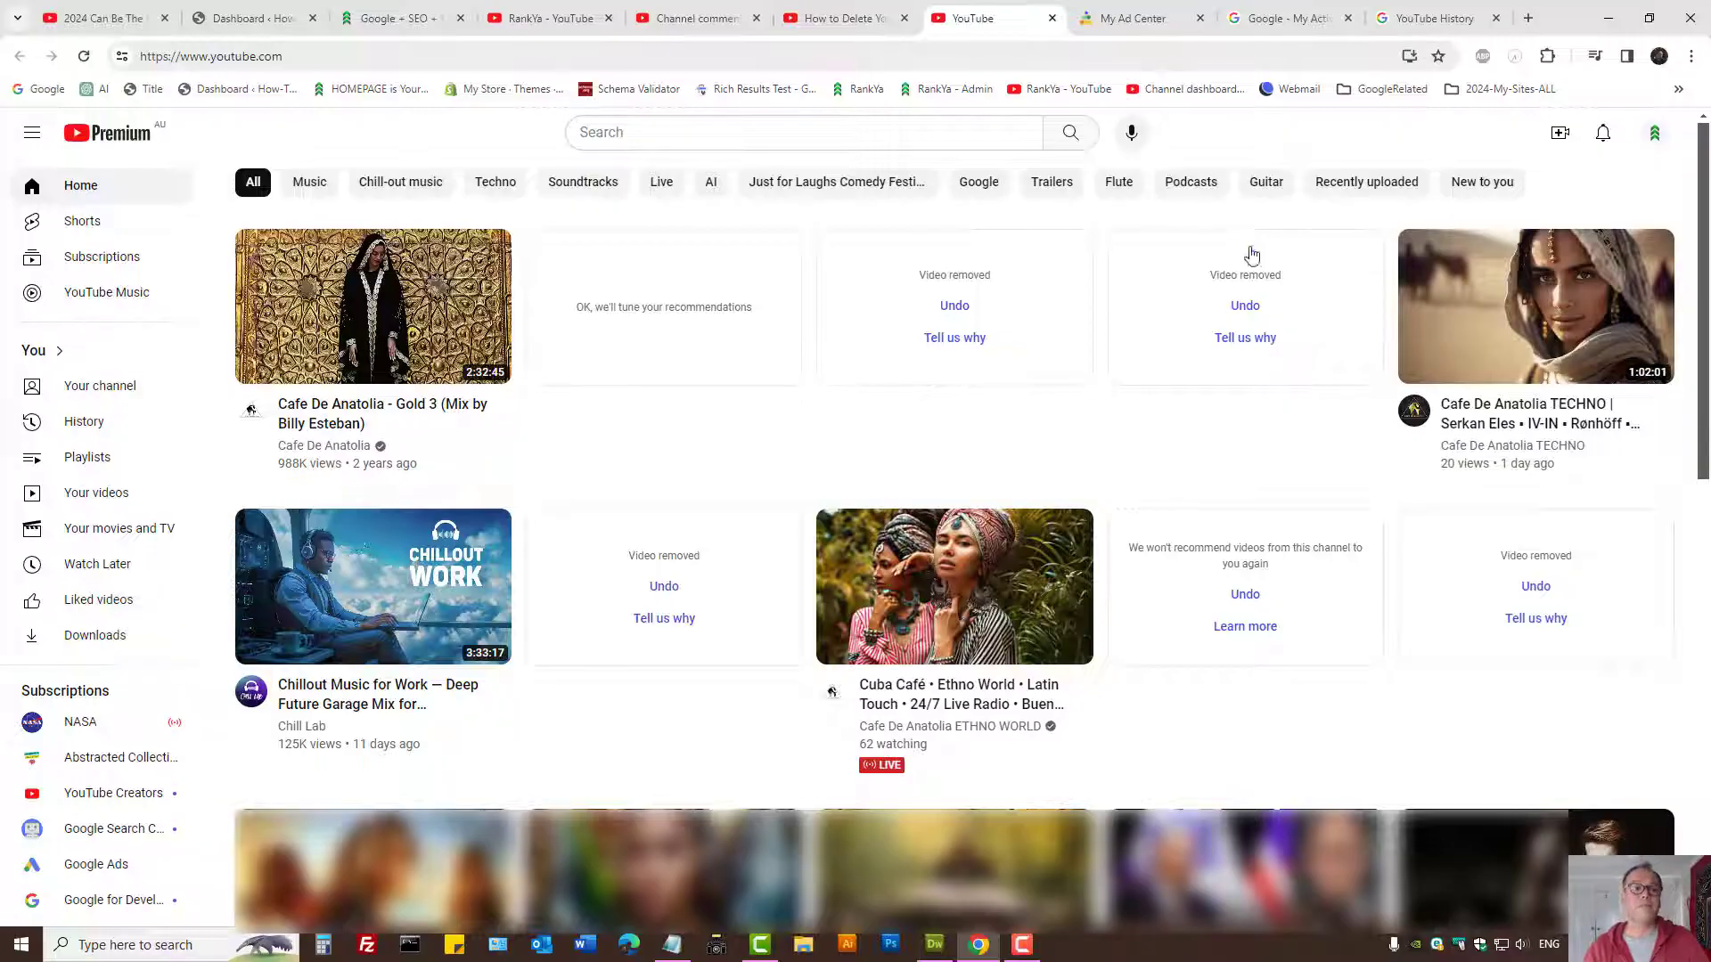
# Open the RankYa YouTube channel page.
pyautogui.click(546, 19)
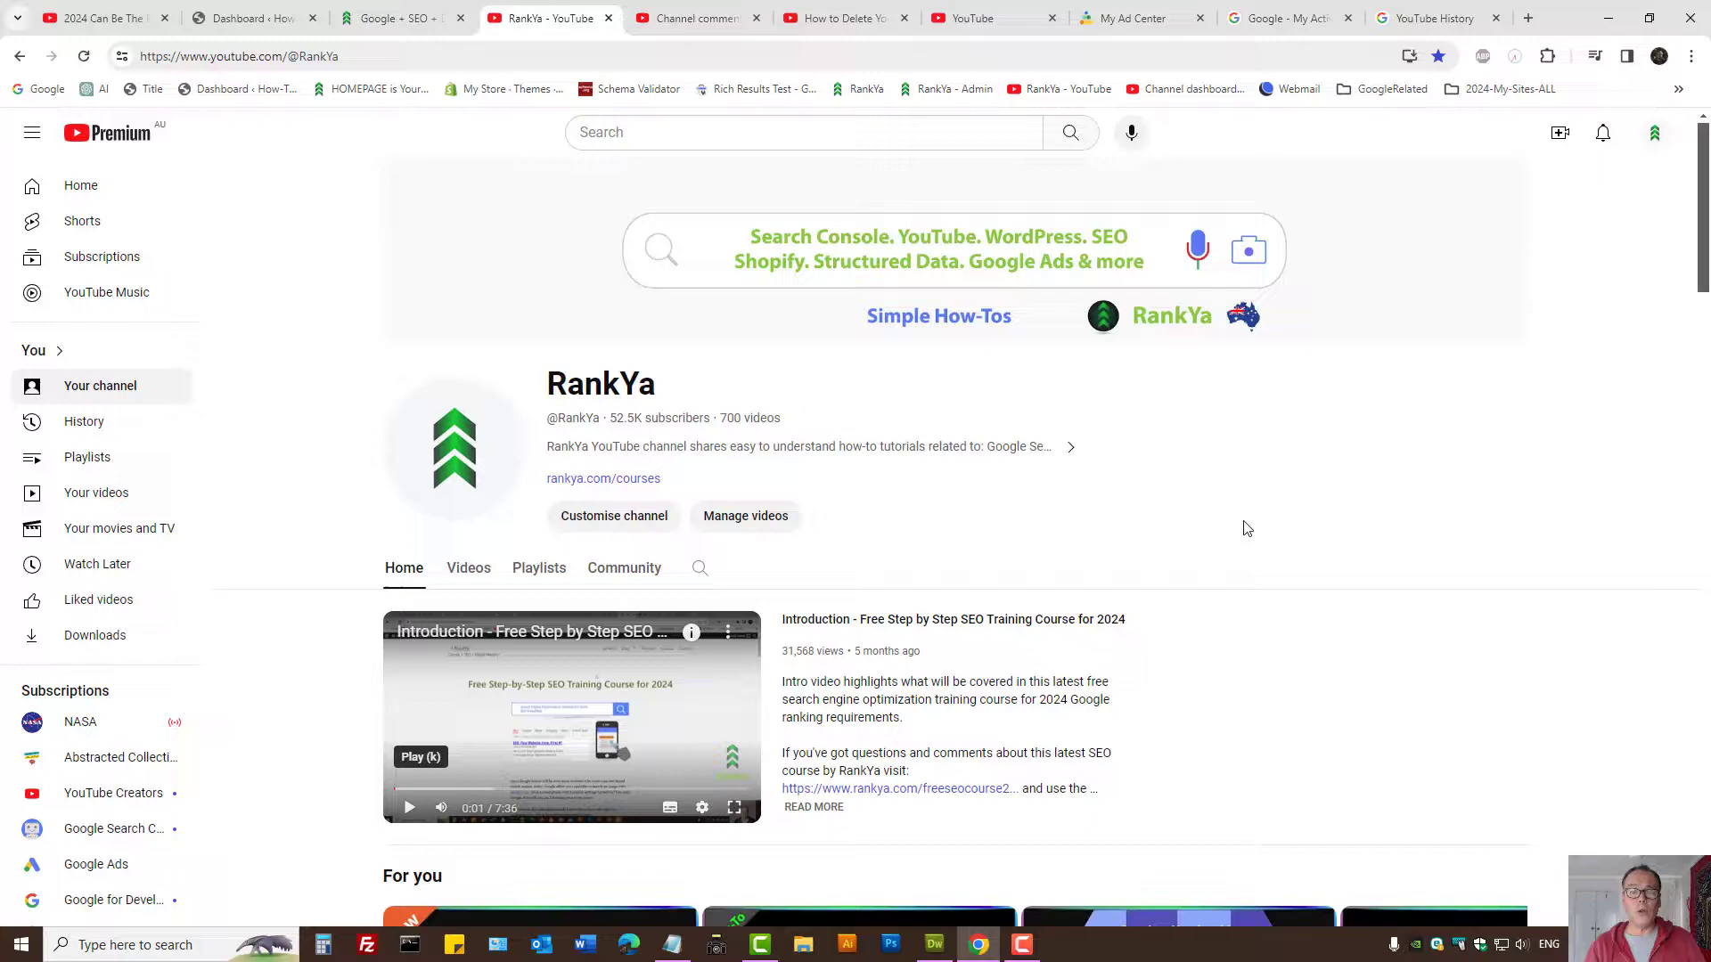